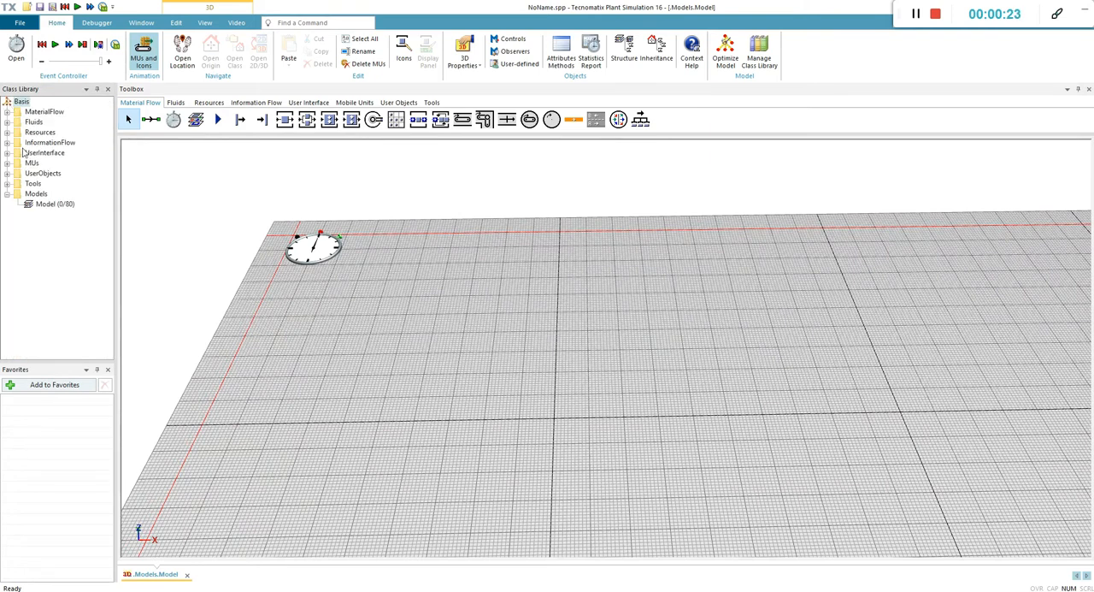
Duplicate the Part class in the MUs library twice, creating Part1 and Part2
{"action": "left_click", "coordinate": [8, 162]}
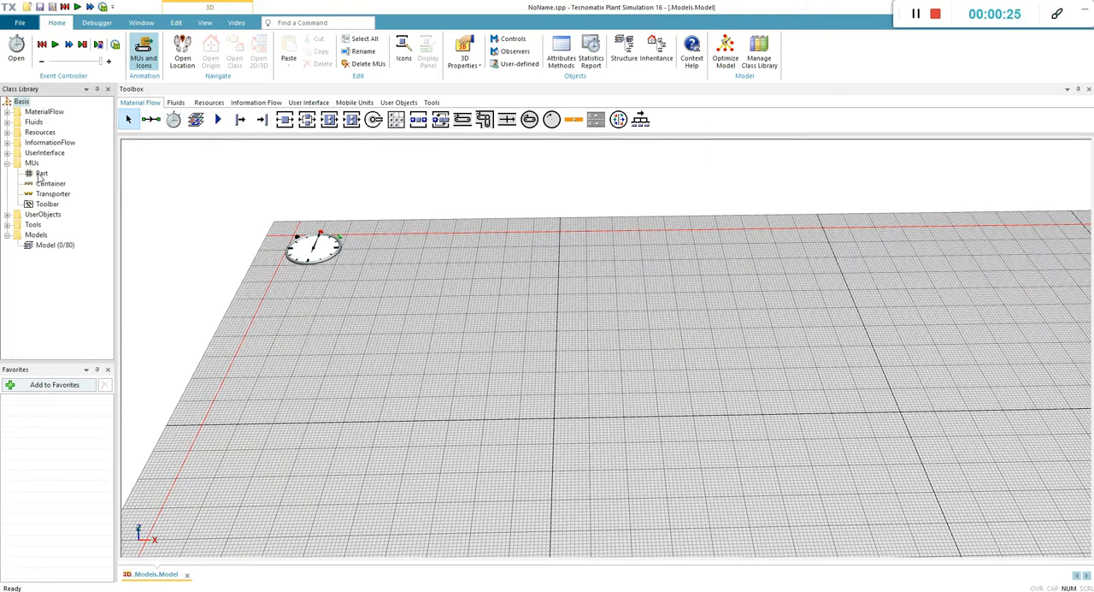
{"action": "right_click", "coordinate": [41, 173]}
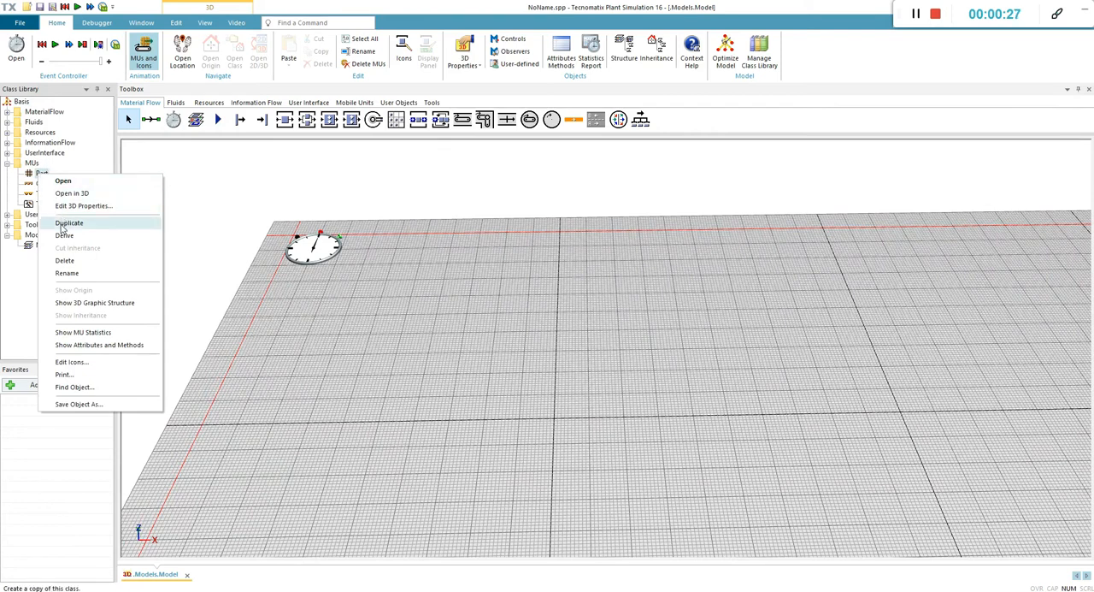
{"action": "left_click", "coordinate": [69, 222]}
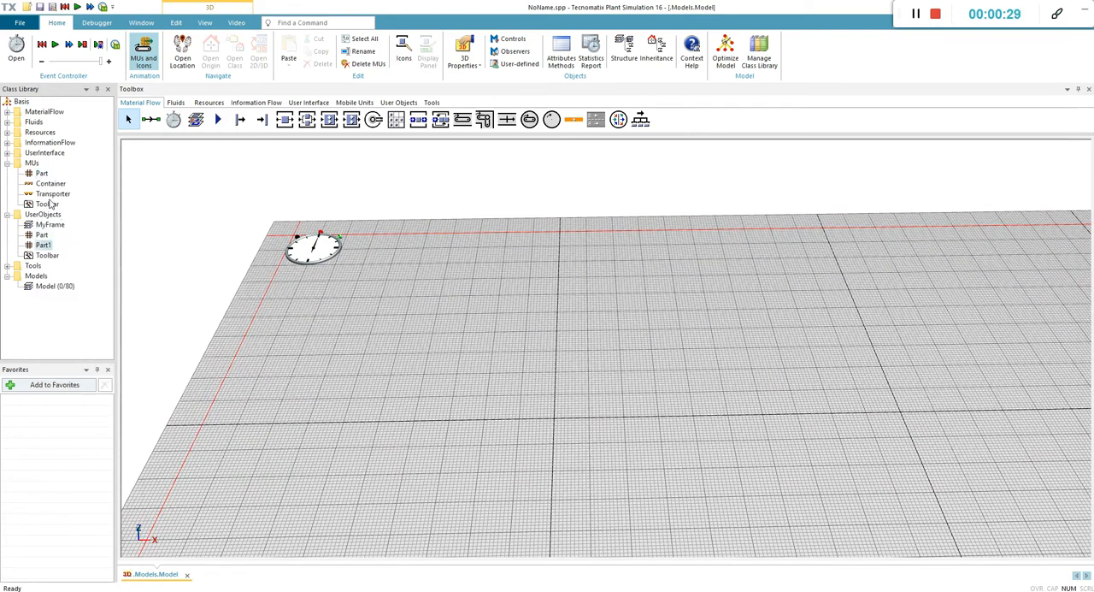
{"action": "right_click", "coordinate": [41, 172]}
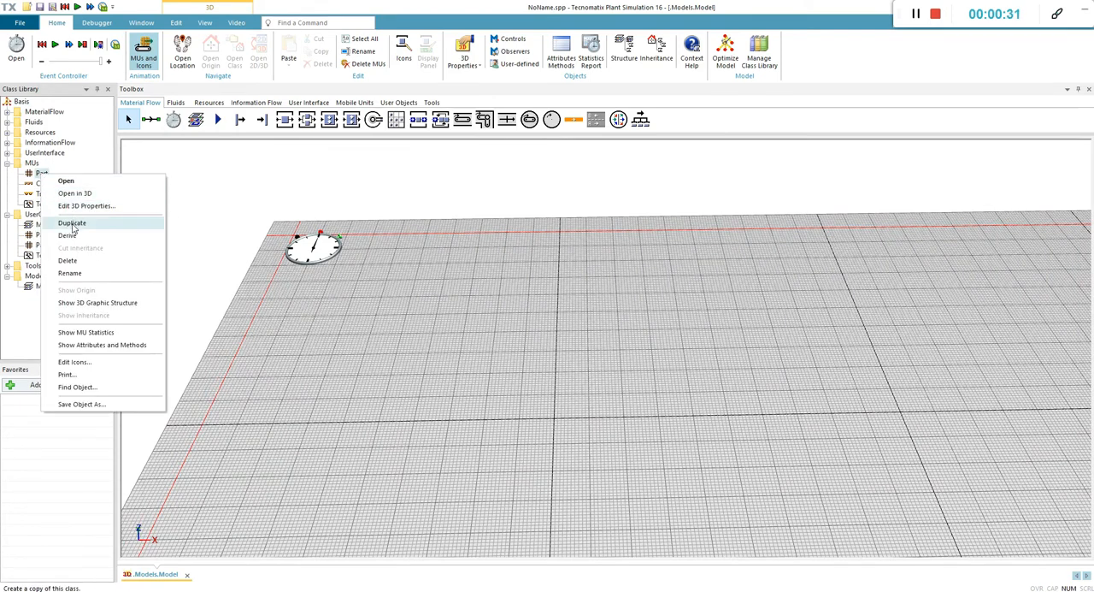
{"action": "left_click", "coordinate": [71, 222]}
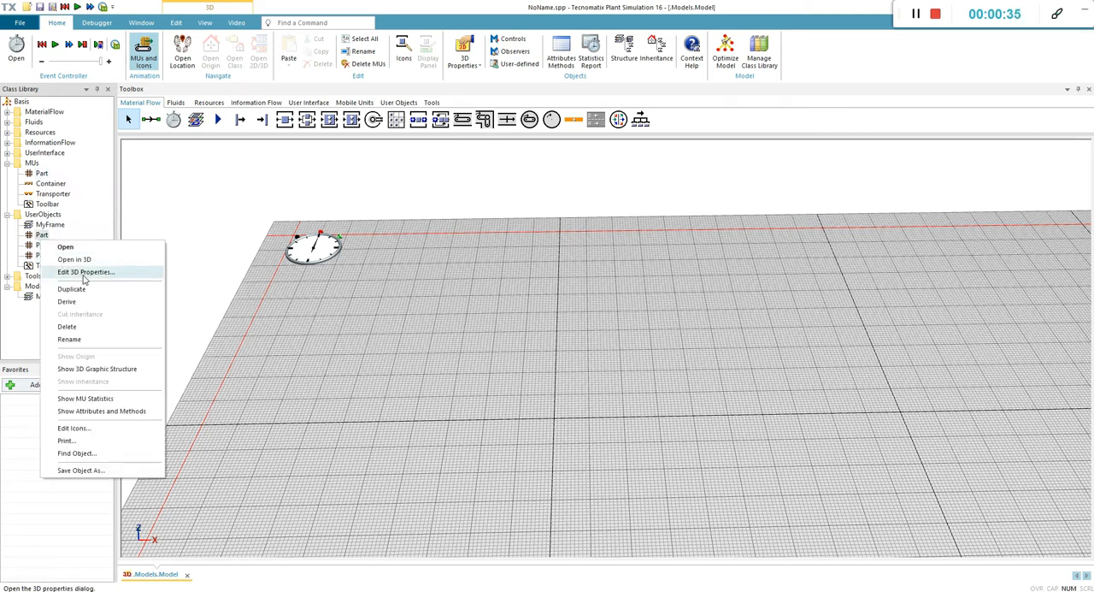
Set Part's material colour in its 3D properties
{"action": "left_click", "coordinate": [85, 271]}
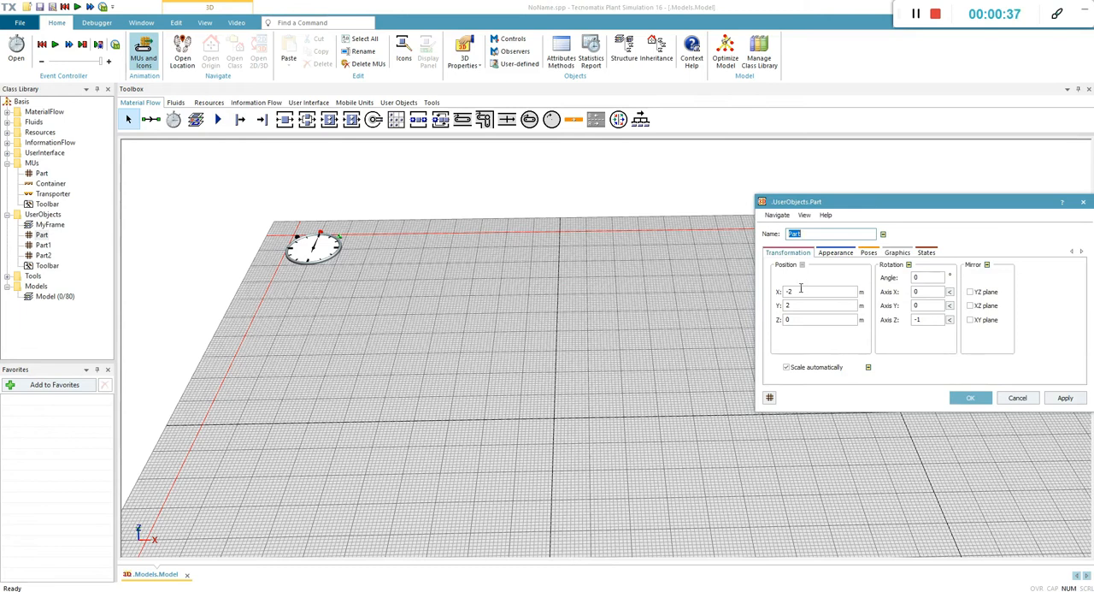
{"action": "left_click", "coordinate": [835, 252]}
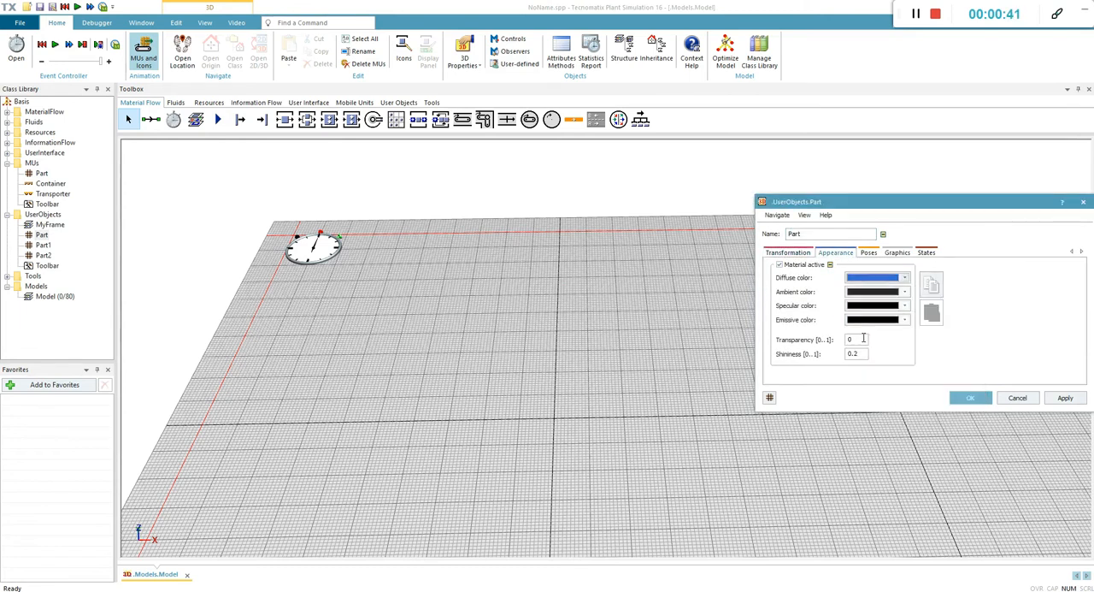
{"action": "left_click", "coordinate": [971, 396]}
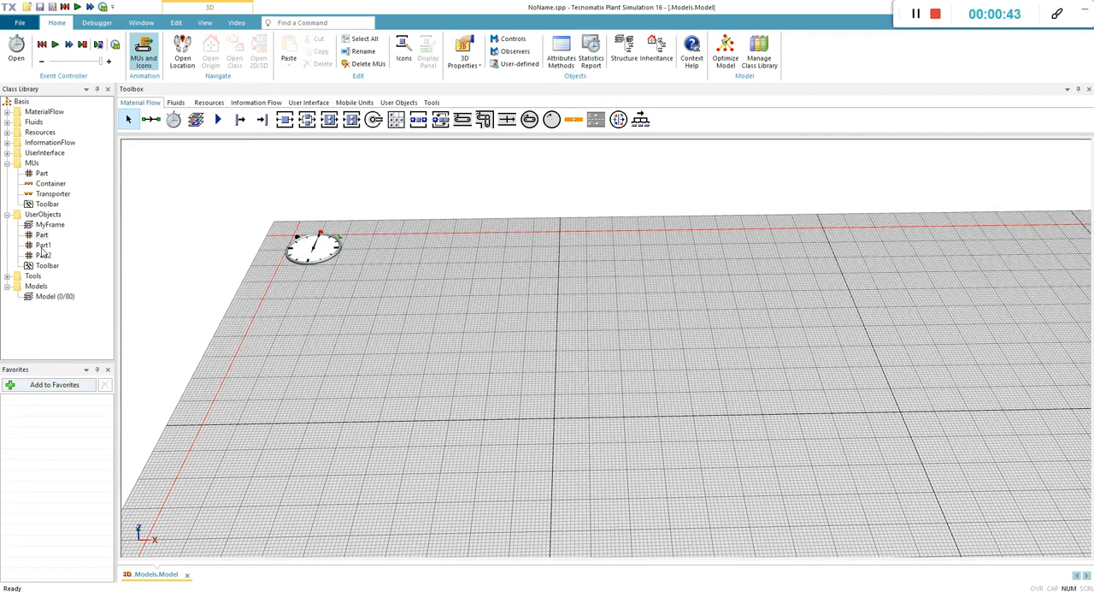
Give Part1 an orange ambient colour and activate a custom diffuse colour for Part2
{"action": "double_click", "coordinate": [41, 244]}
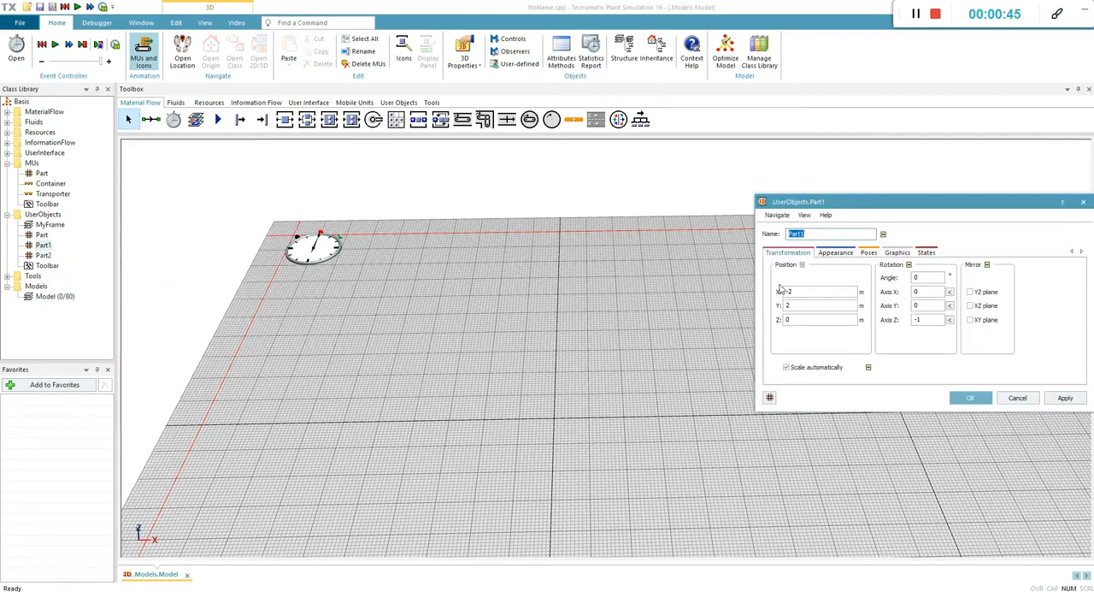
{"action": "left_click", "coordinate": [835, 252]}
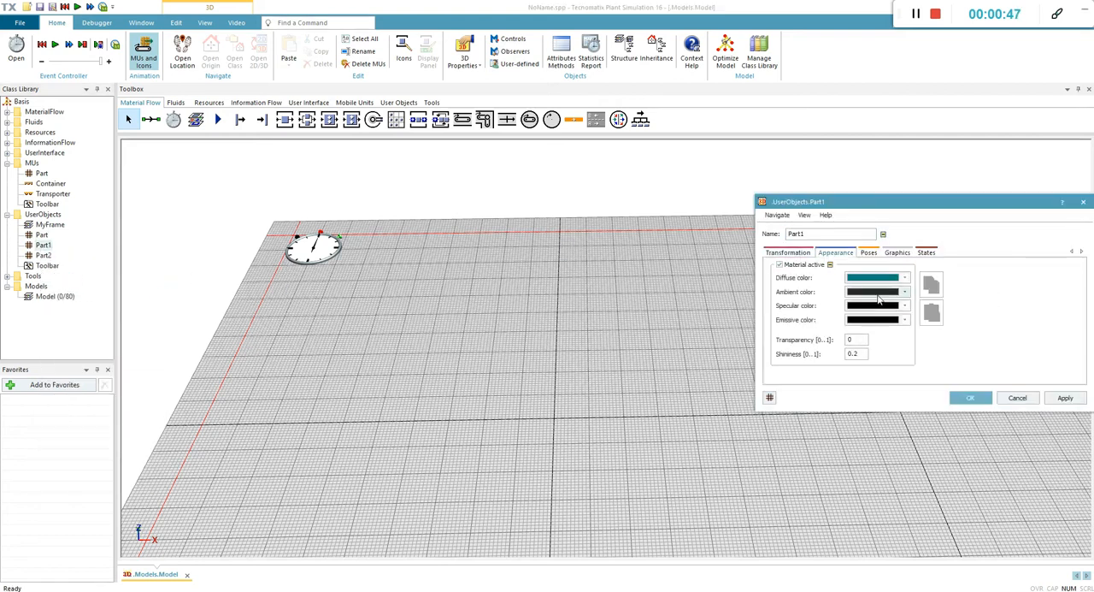
{"action": "left_click", "coordinate": [874, 292]}
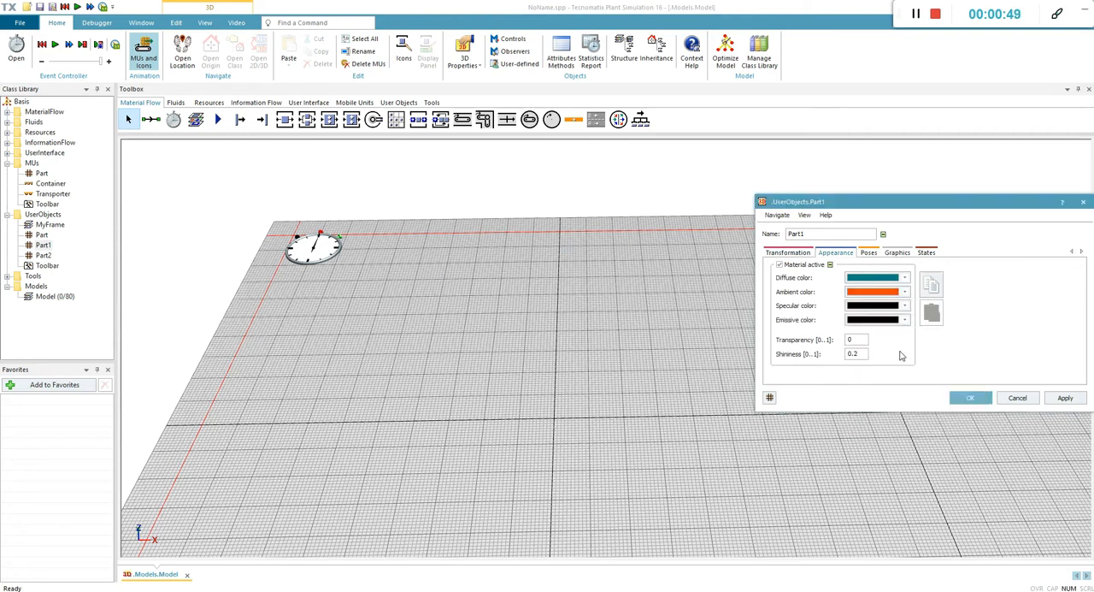
{"action": "left_click", "coordinate": [969, 397]}
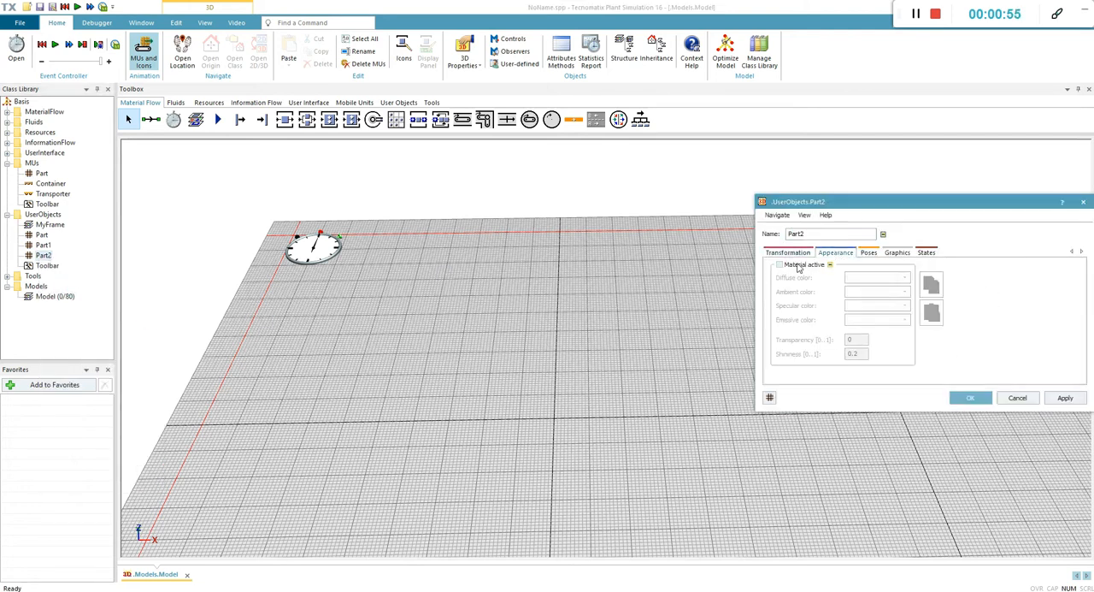
{"action": "left_click", "coordinate": [903, 277]}
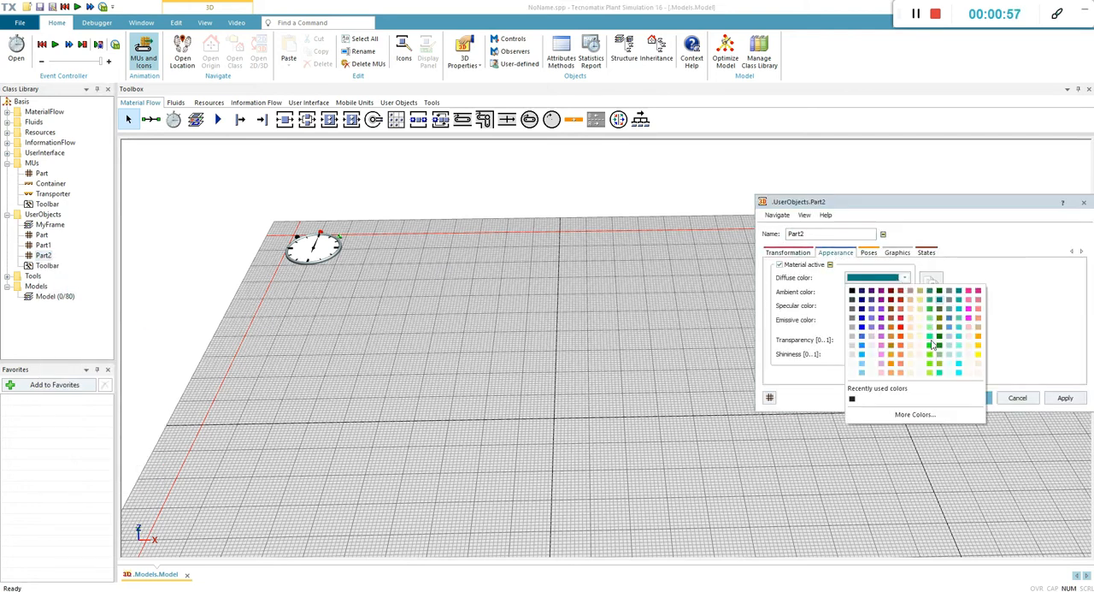
{"action": "left_click", "coordinate": [1017, 397]}
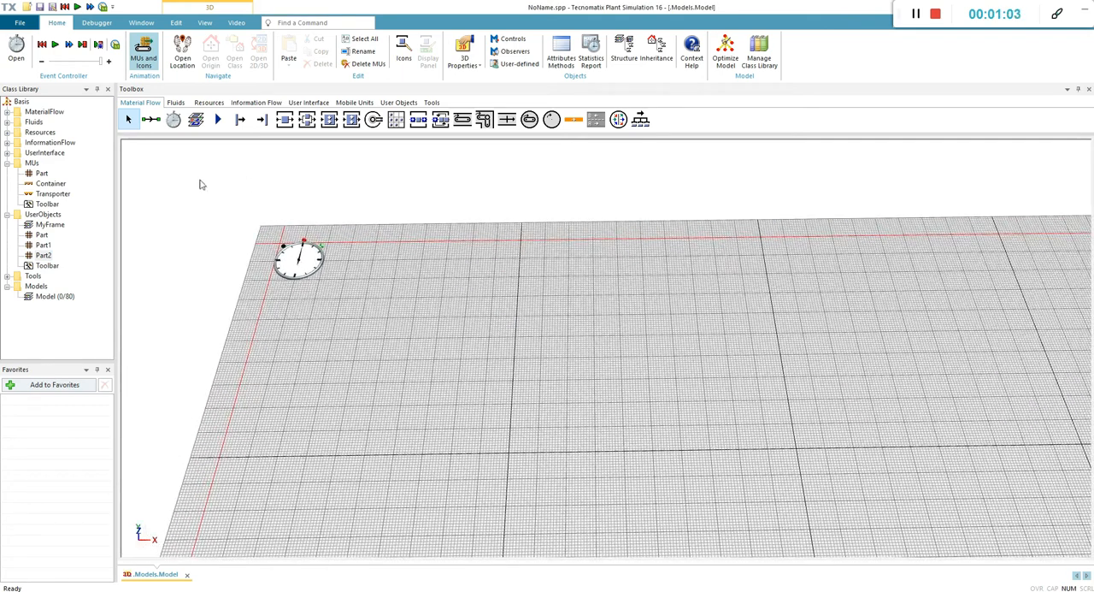
Place a Broker from the Resources objects onto the 3D factory floor
{"action": "left_click", "coordinate": [209, 103]}
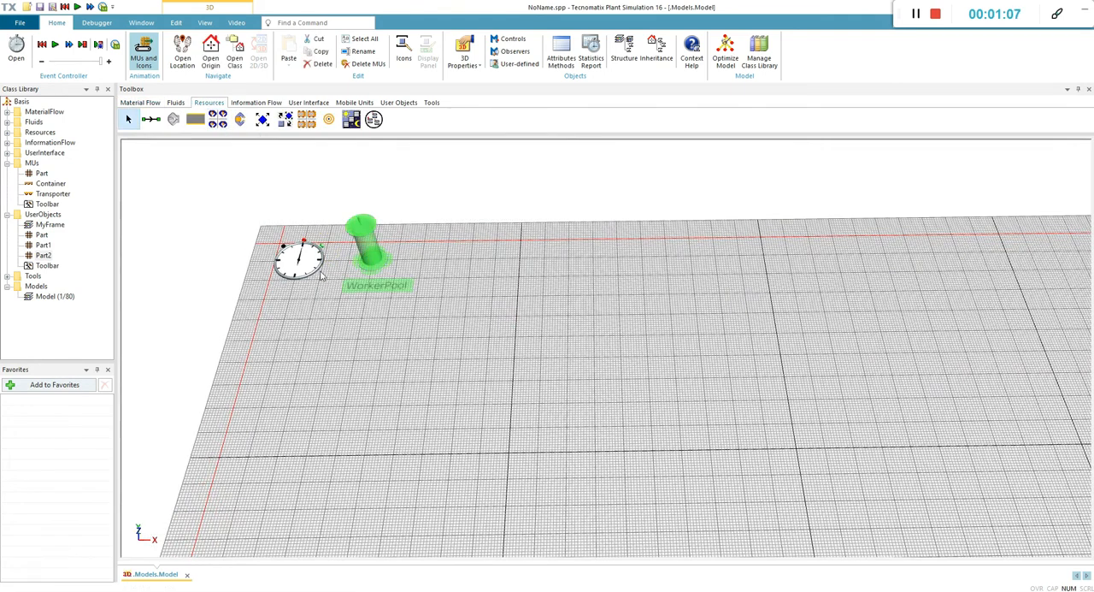
{"action": "left_click", "coordinate": [286, 119]}
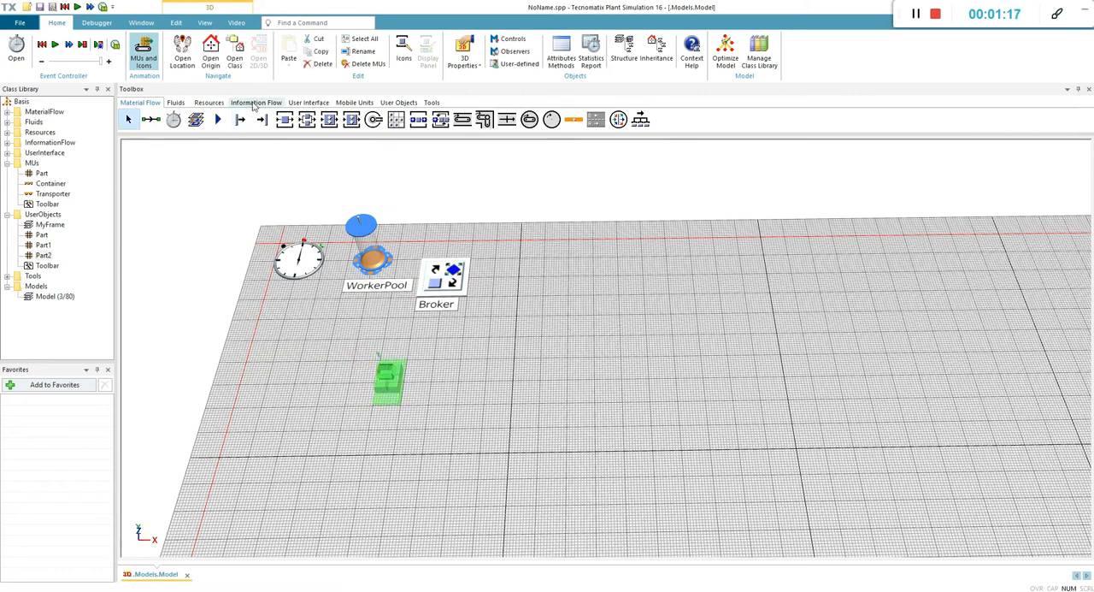
{"action": "left_click", "coordinate": [175, 22]}
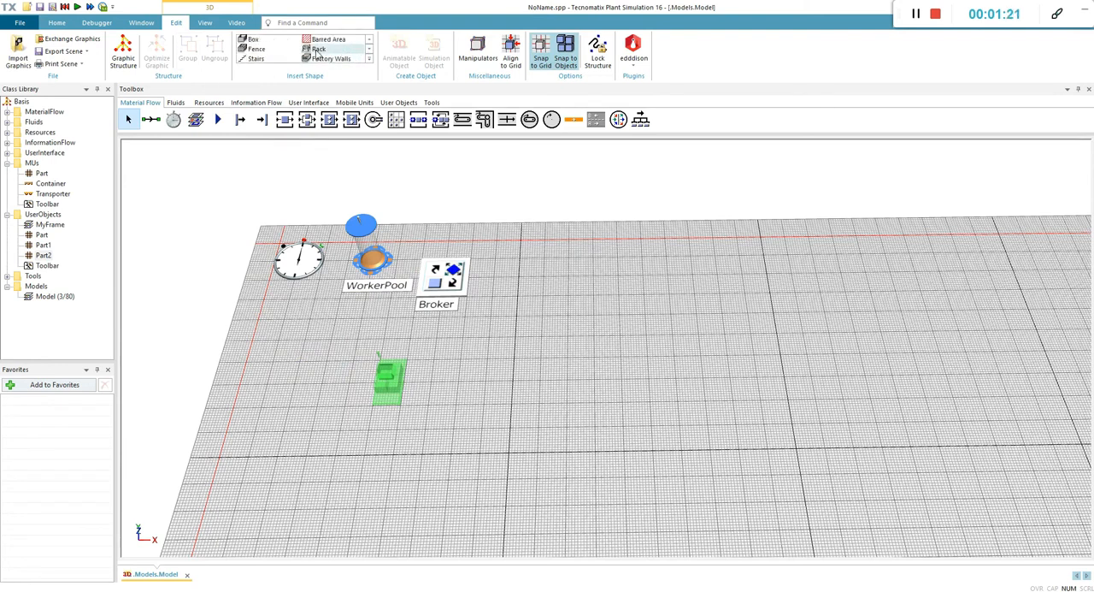
Create a blue rack with the default Create Rack dimensions beside the Broker
{"action": "left_click", "coordinate": [318, 49]}
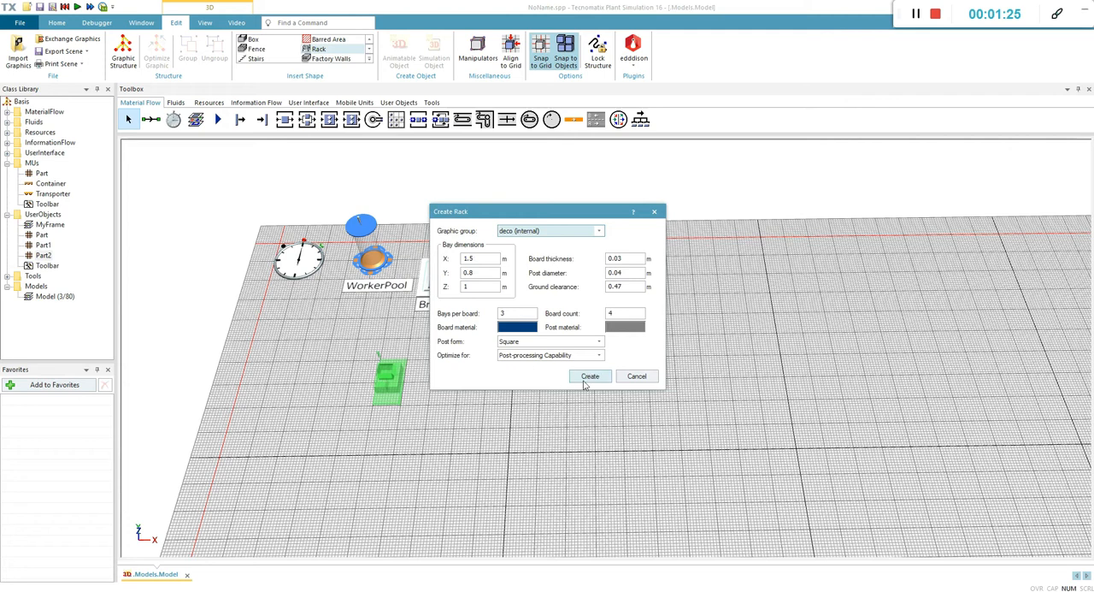
{"action": "left_click", "coordinate": [589, 376]}
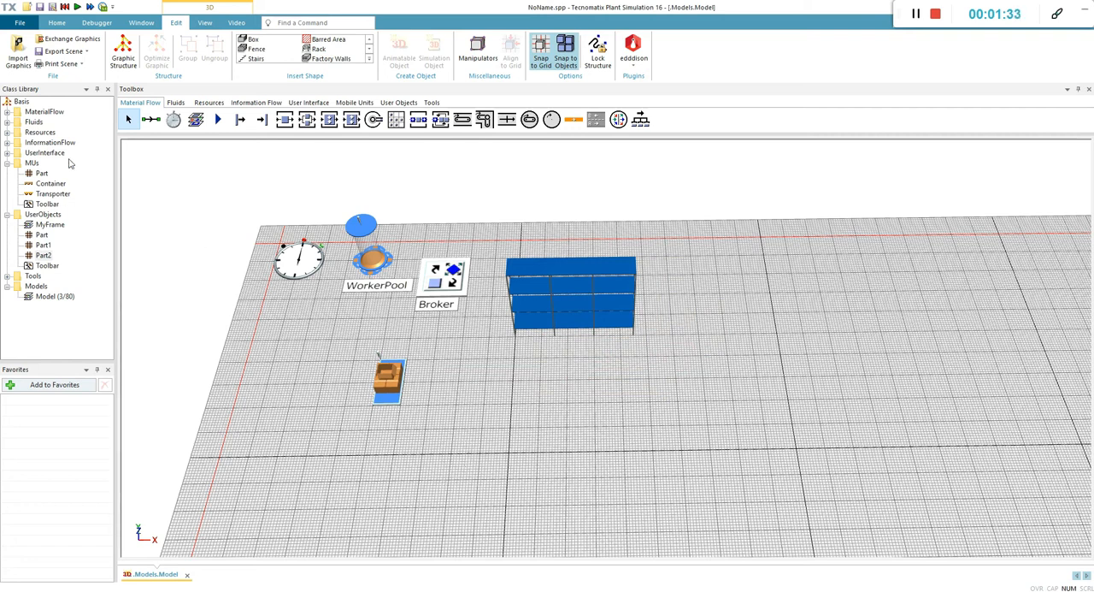
Drop a DataTable near the Source and change the Source's MU selection setting
{"action": "left_click", "coordinate": [256, 102]}
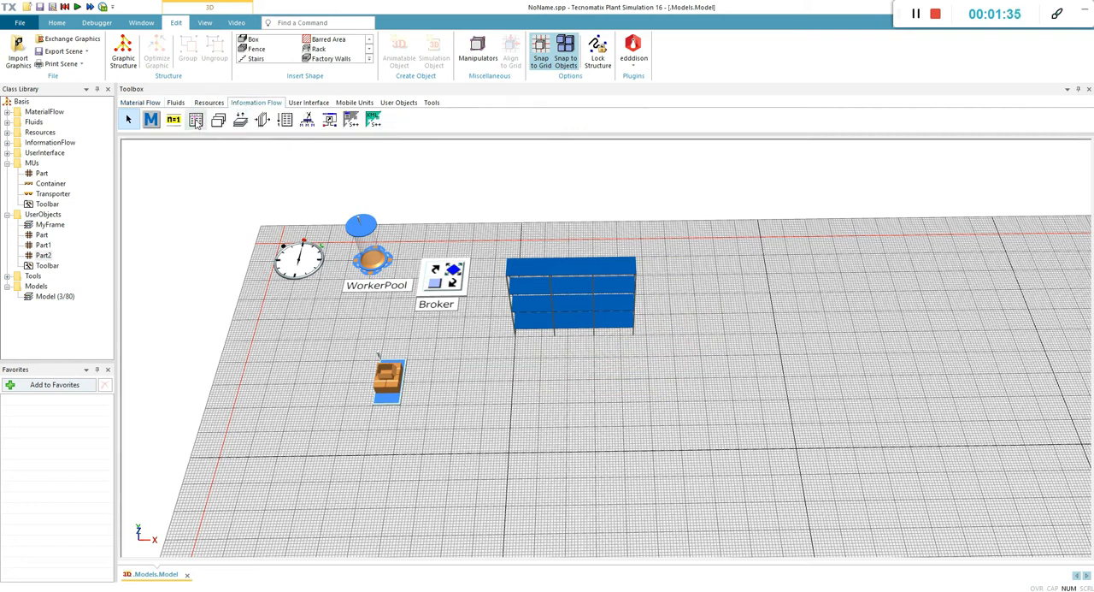
{"action": "left_click", "coordinate": [196, 118]}
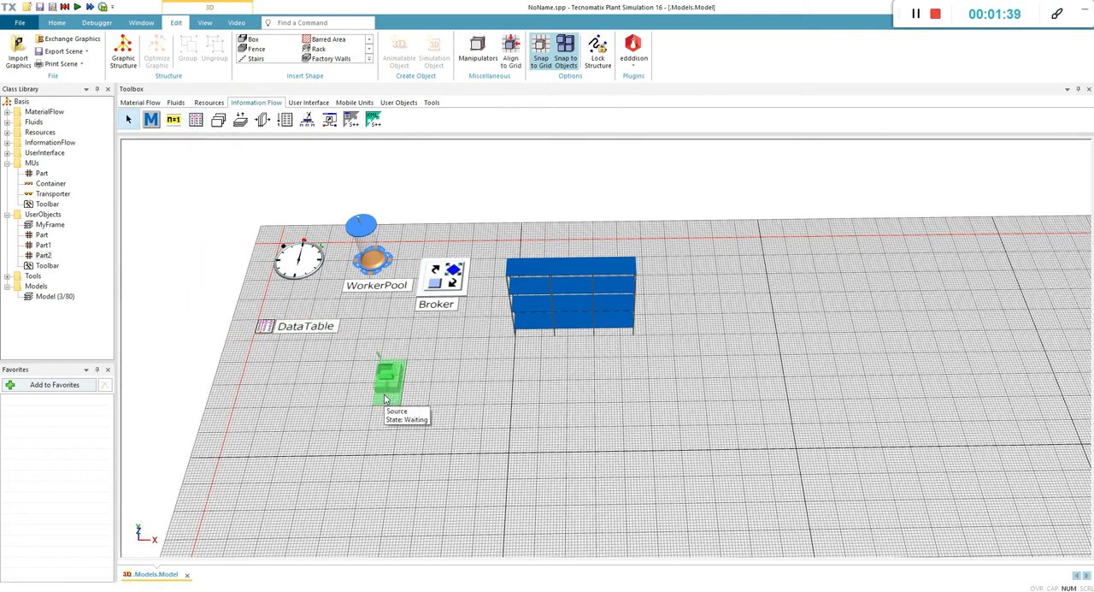
{"action": "double_click", "coordinate": [388, 380]}
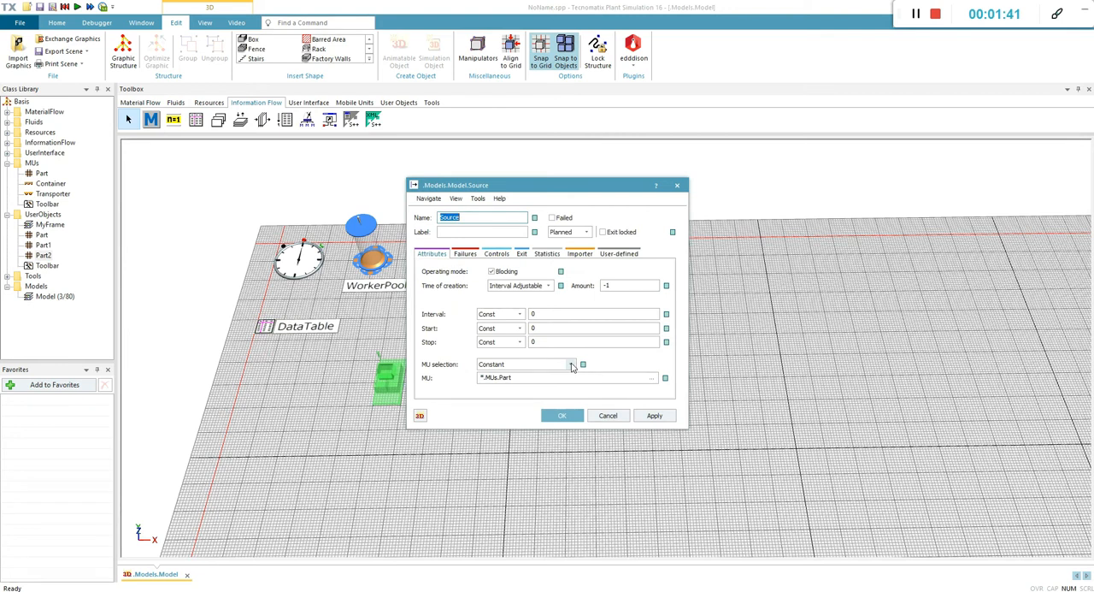
{"action": "left_click", "coordinate": [571, 363]}
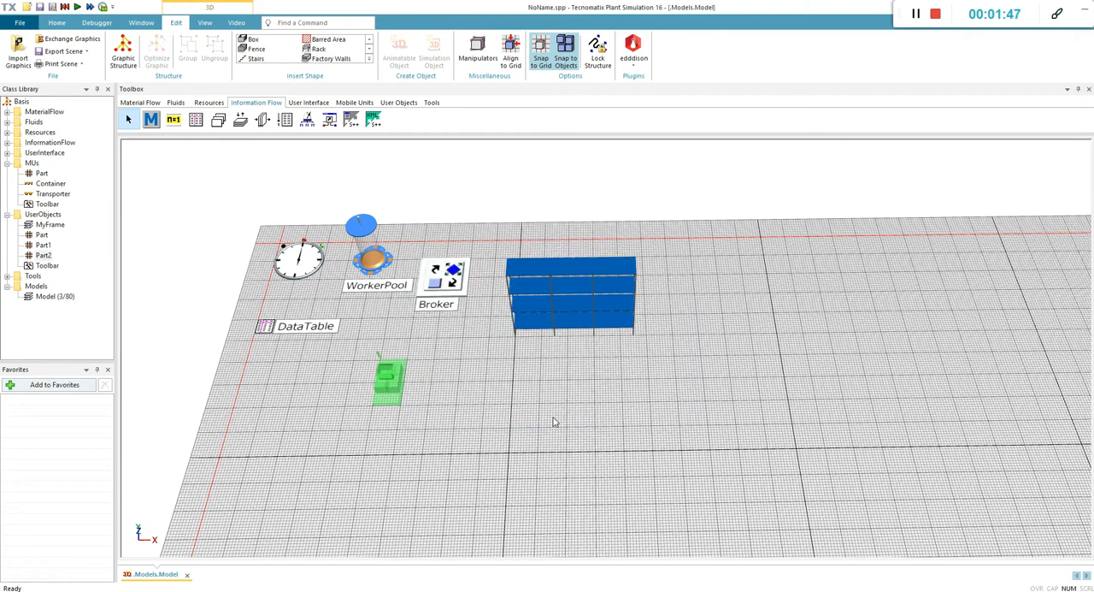
{"action": "mouse_move", "coordinate": [244, 380]}
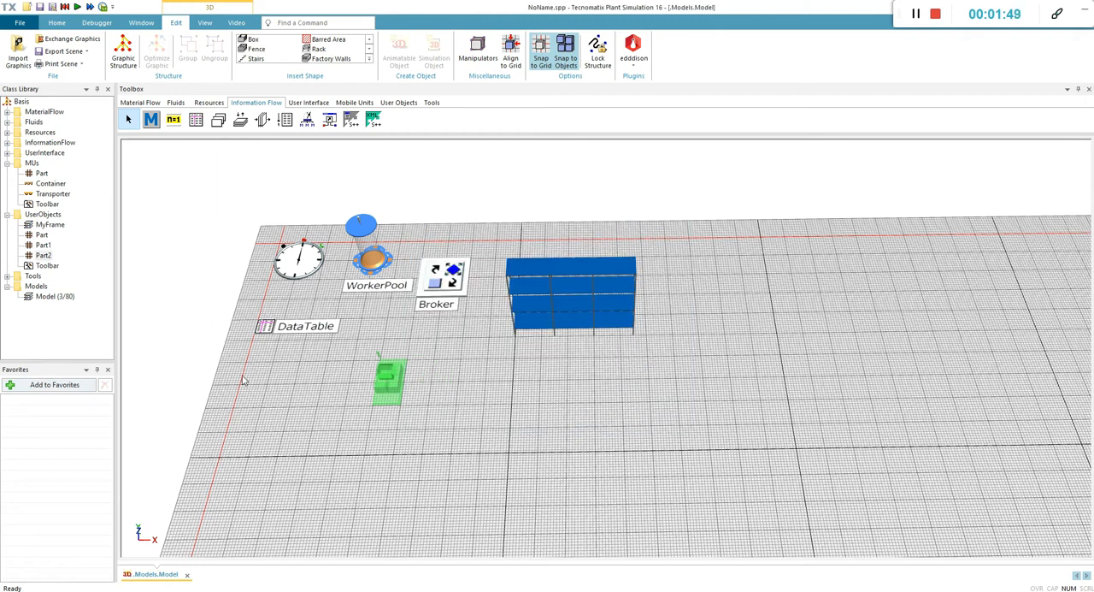
Enter Part, Part1 and Part2 in the DataTable, each with frequency 30 and number 1
{"action": "double_click", "coordinate": [306, 326]}
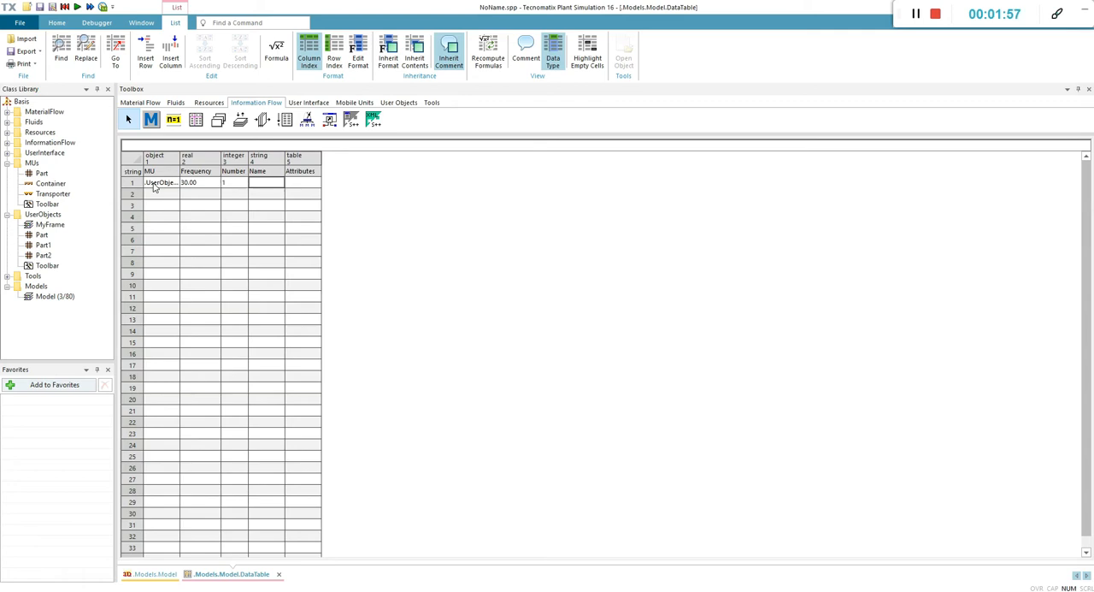
{"action": "type", "text": "Part"}
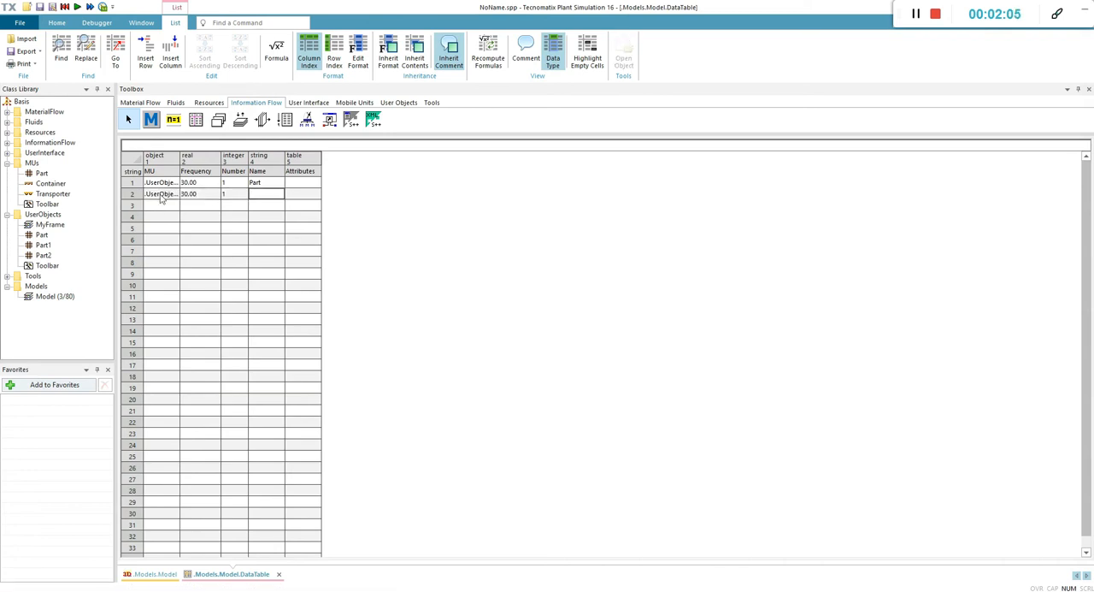
{"action": "type", "text": "Part1"}
{"action": "left_click", "coordinate": [200, 205]}
{"action": "type", "text": "30"}
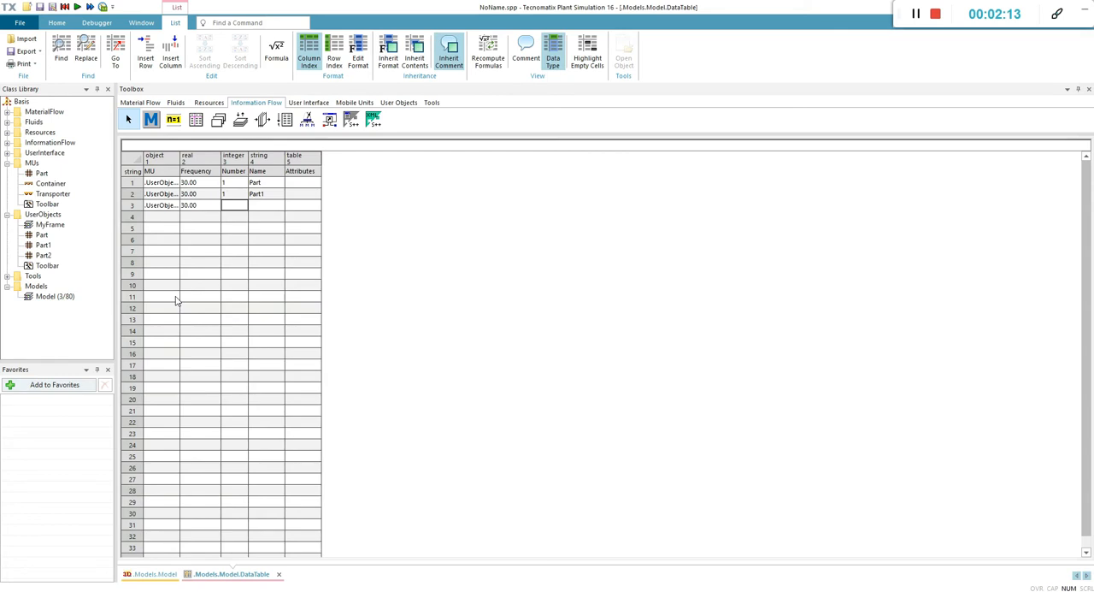
{"action": "type", "text": "Part2"}
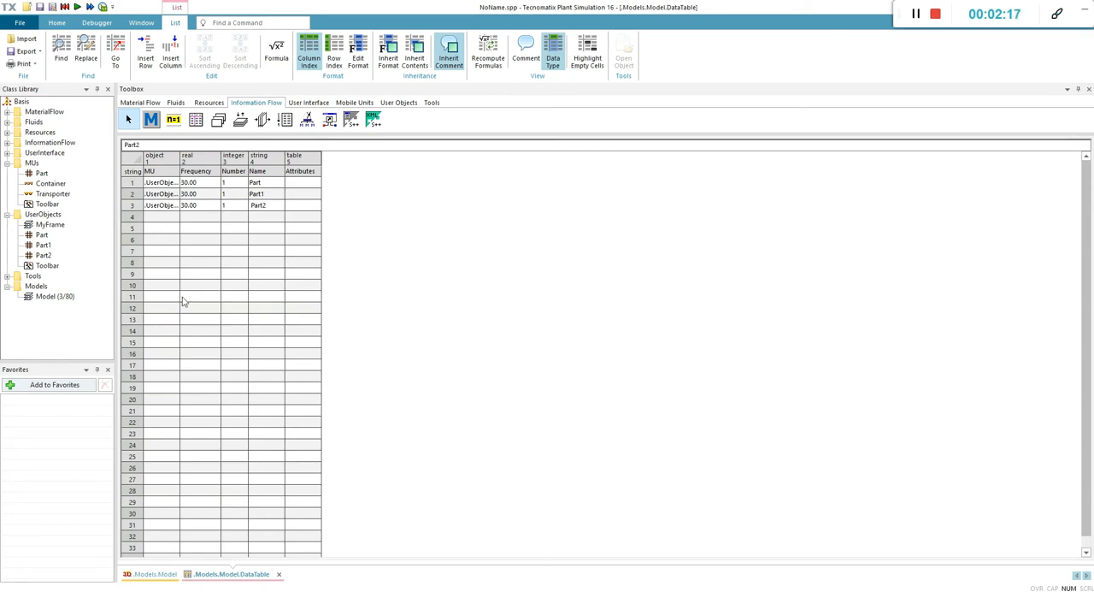
{"action": "left_click", "coordinate": [200, 296]}
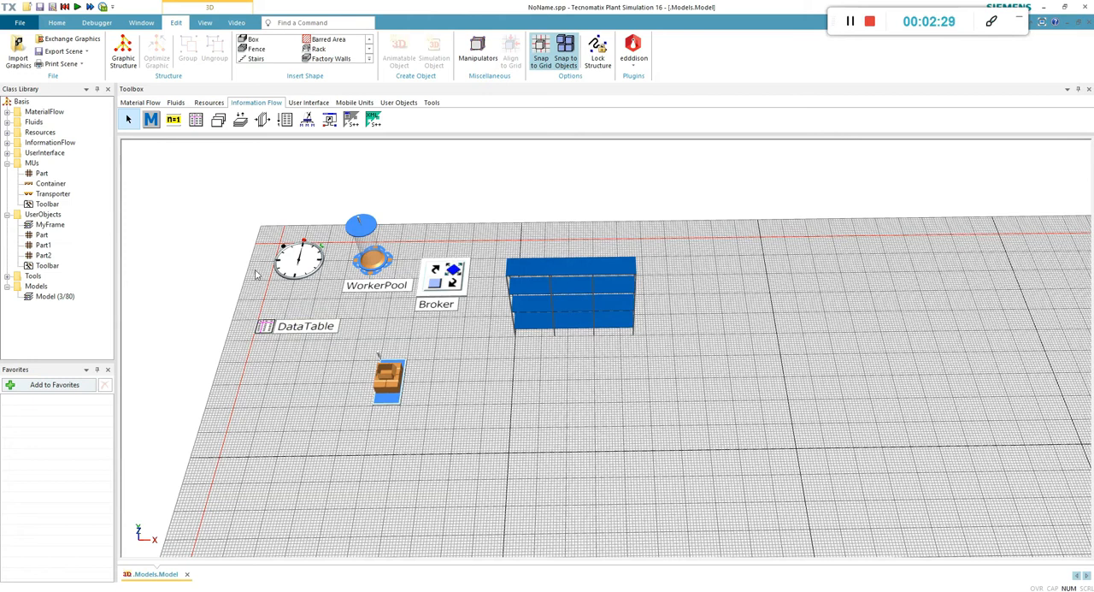
{"action": "mouse_move", "coordinate": [407, 387]}
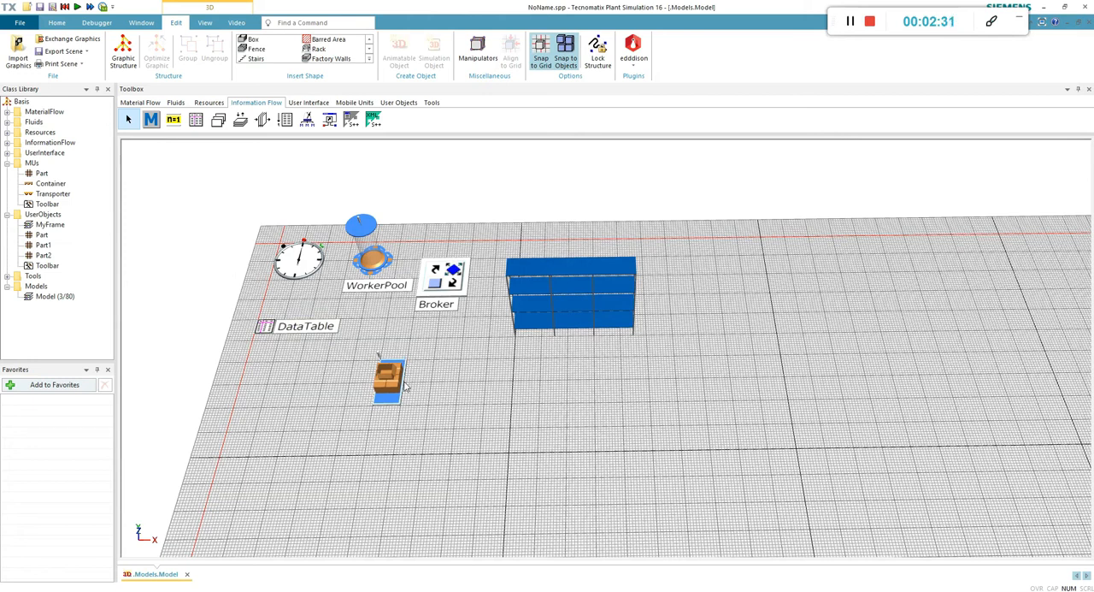
{"action": "mouse_move", "coordinate": [570, 330]}
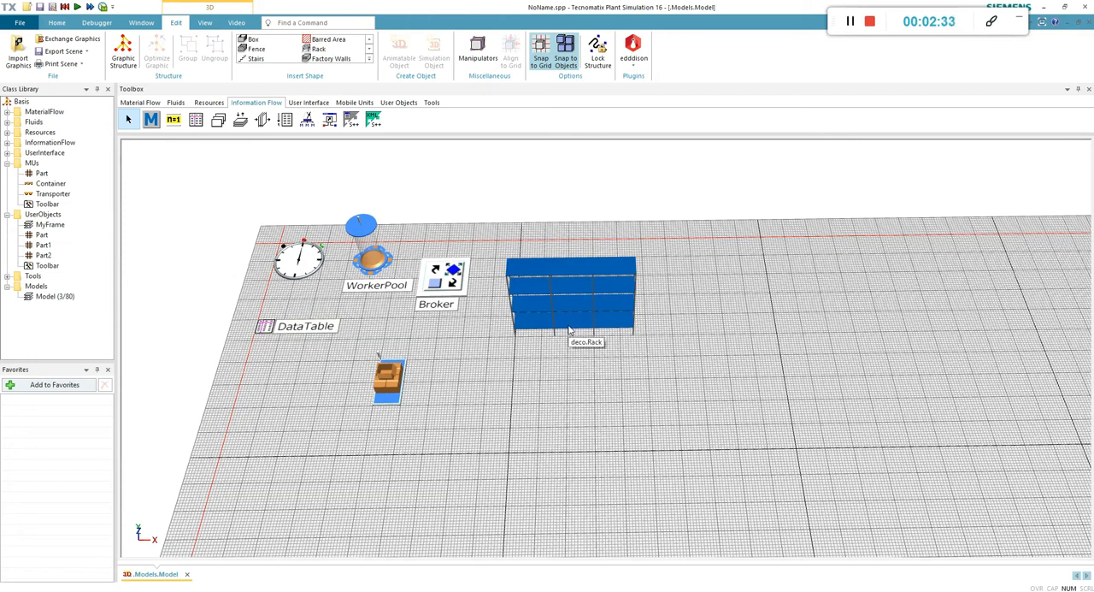
Convert the rack graphic into a MaterialFlow.Store simulation object named Store
{"action": "right_click", "coordinate": [571, 295]}
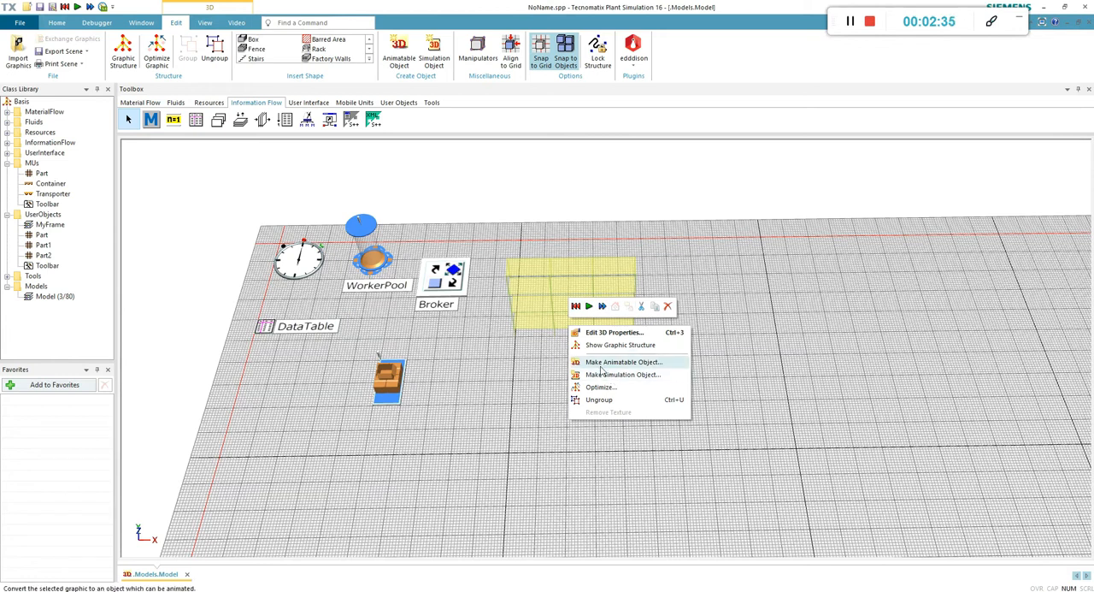
{"action": "left_click", "coordinate": [623, 375]}
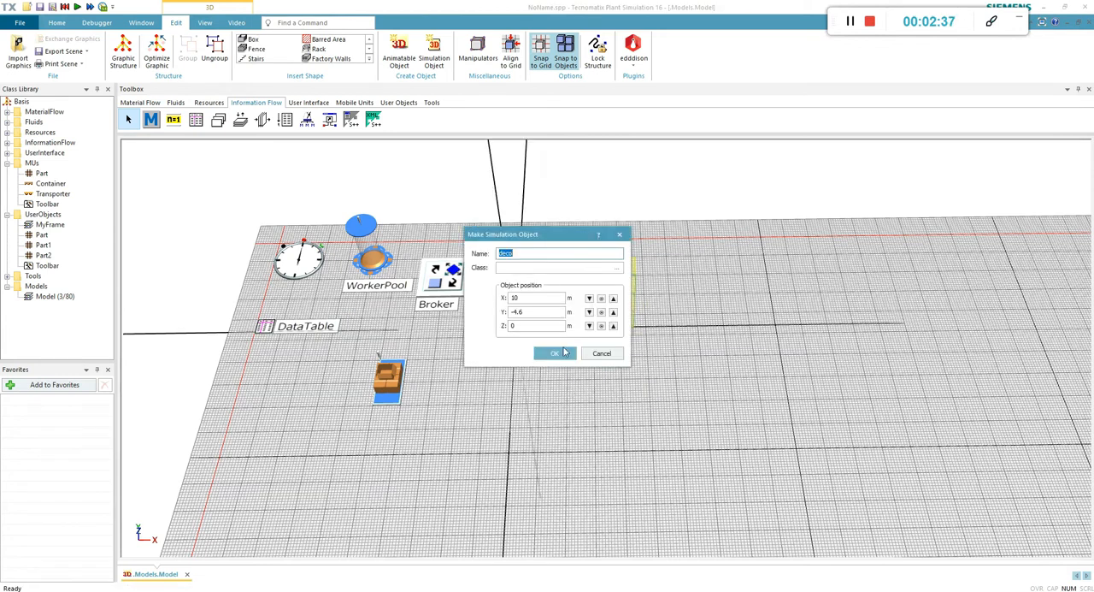
{"action": "mouse_move", "coordinate": [549, 264]}
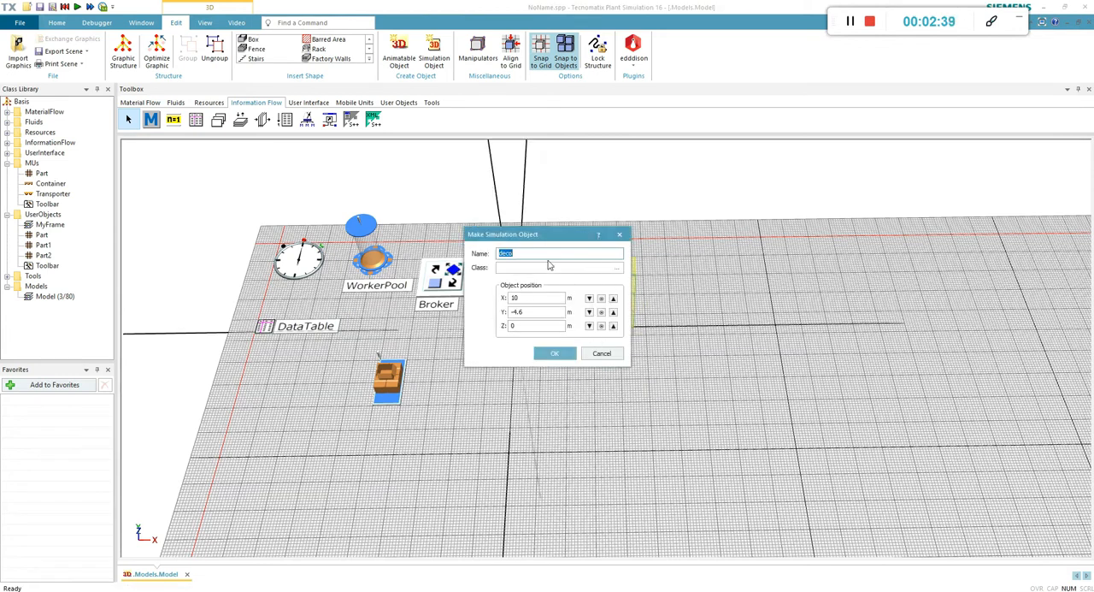
{"action": "type", "text": "Store"}
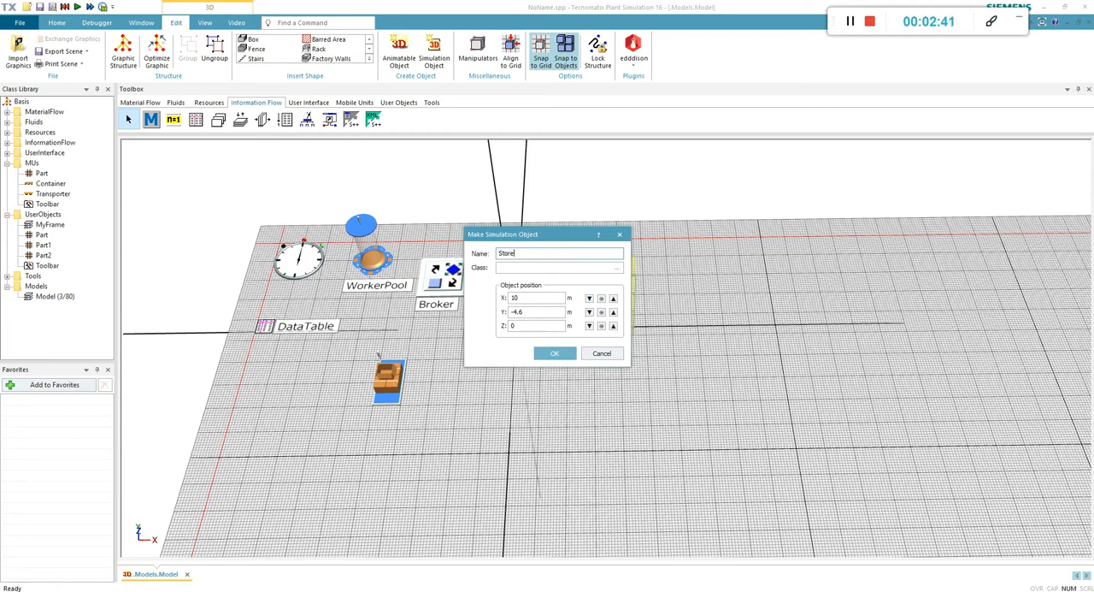
{"action": "left_click", "coordinate": [617, 267]}
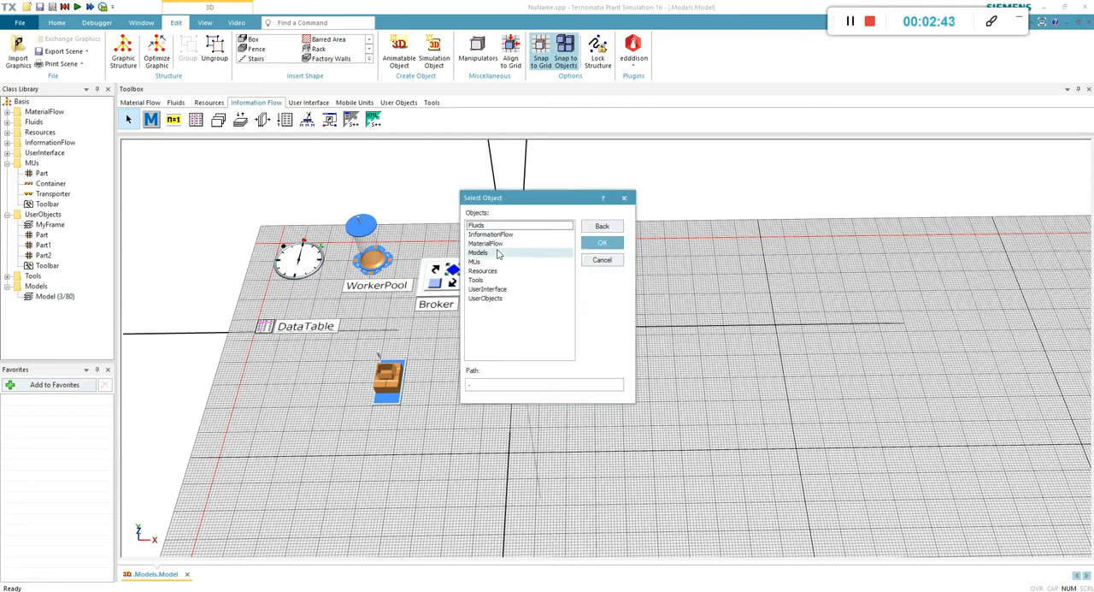
{"action": "double_click", "coordinate": [486, 243]}
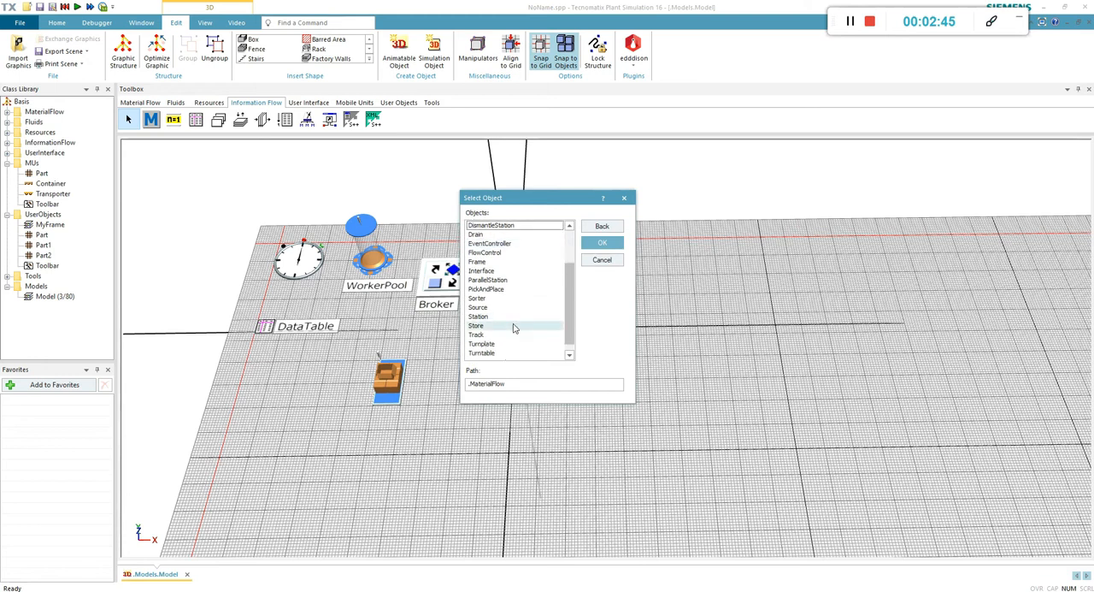
{"action": "left_click", "coordinate": [477, 325]}
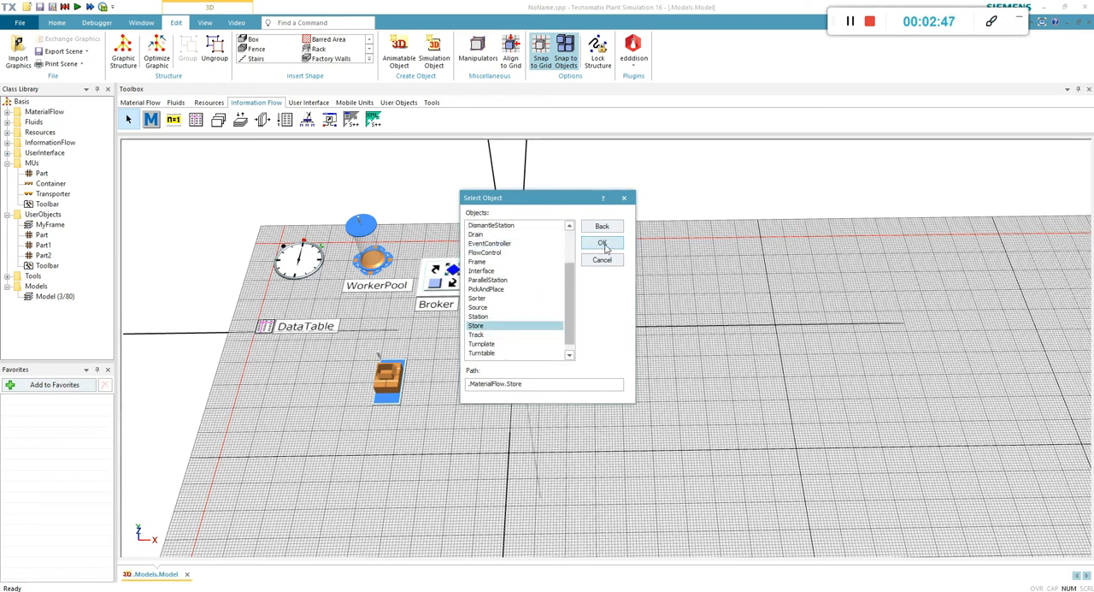
{"action": "left_click", "coordinate": [603, 242]}
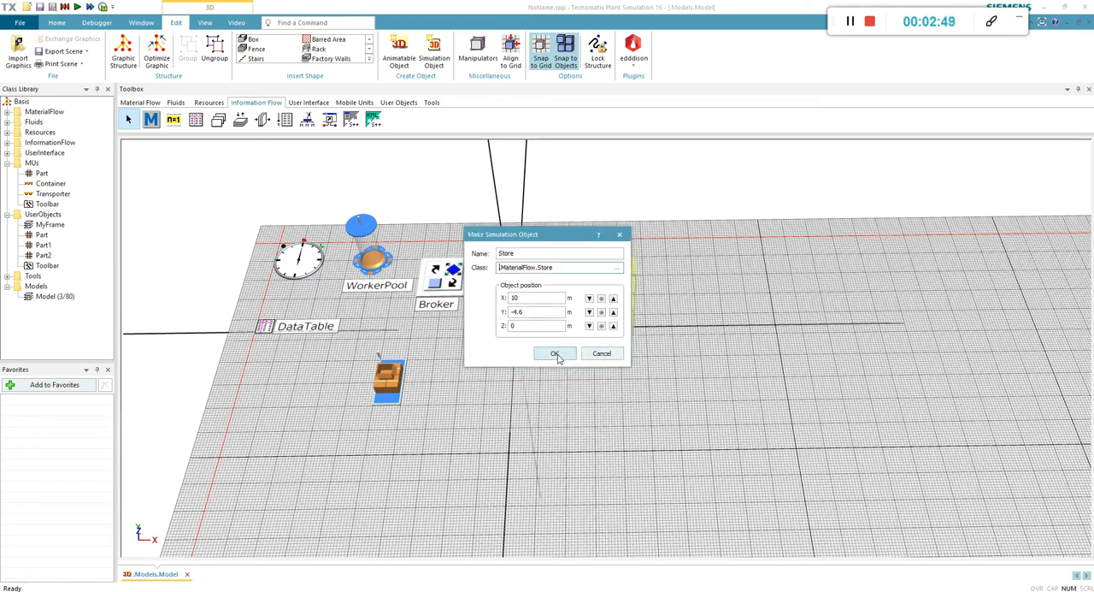
{"action": "left_click", "coordinate": [555, 353]}
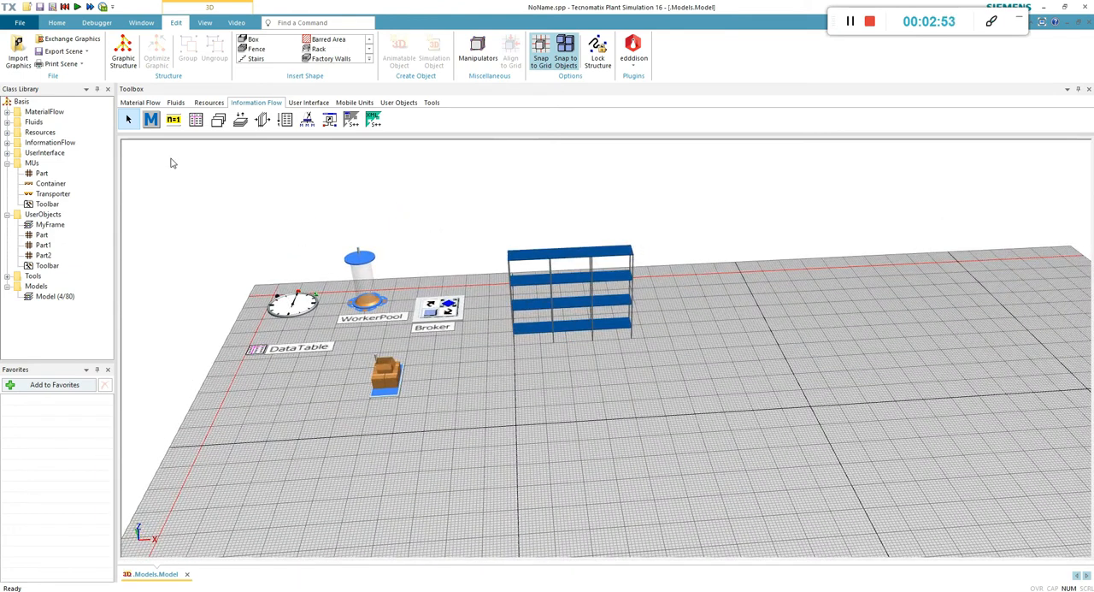
Place a workplace in front of the rack and set Store as Workplace1's station
{"action": "left_click", "coordinate": [209, 102]}
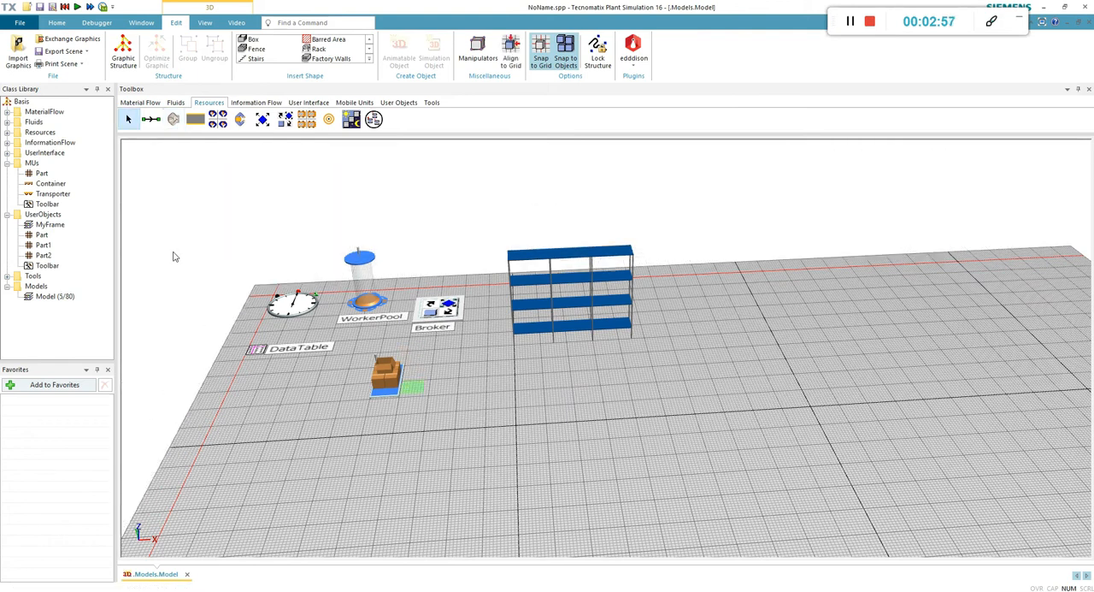
{"action": "left_click", "coordinate": [172, 118]}
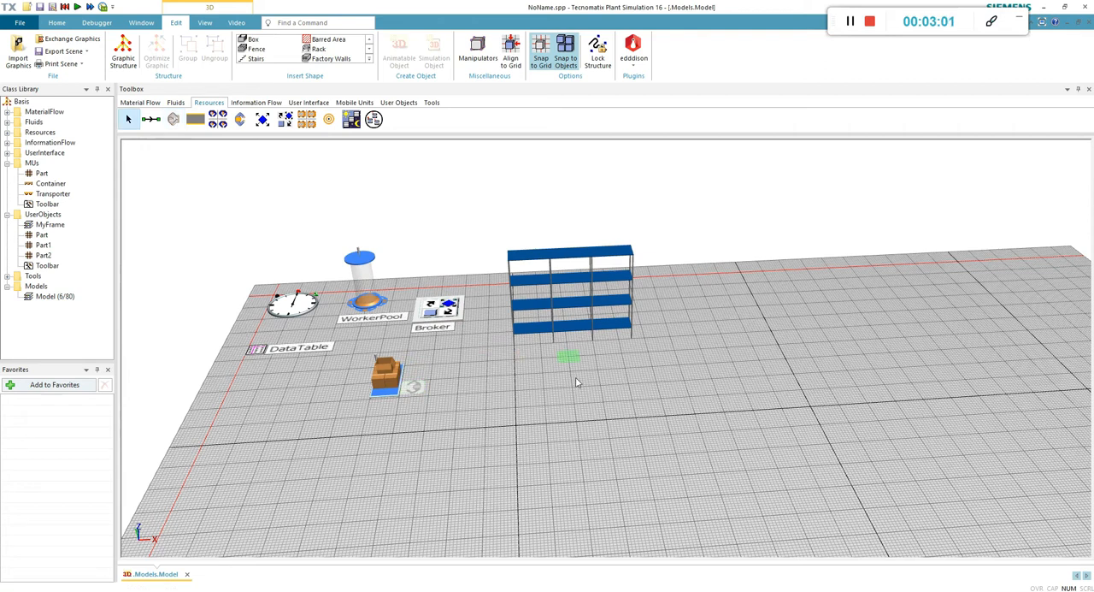
{"action": "double_click", "coordinate": [569, 355]}
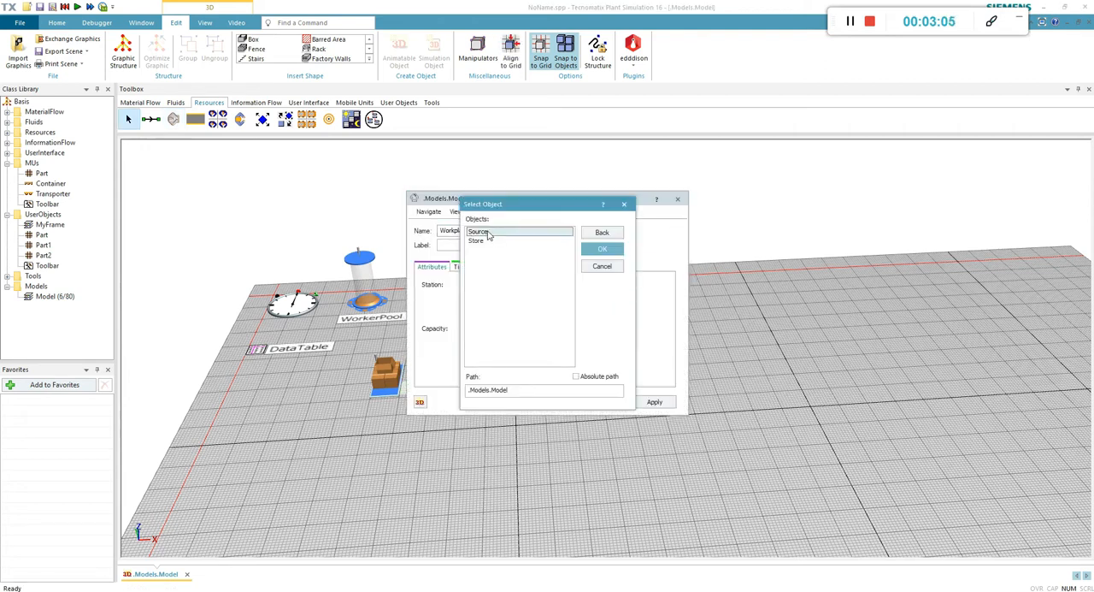
{"action": "left_click", "coordinate": [601, 248]}
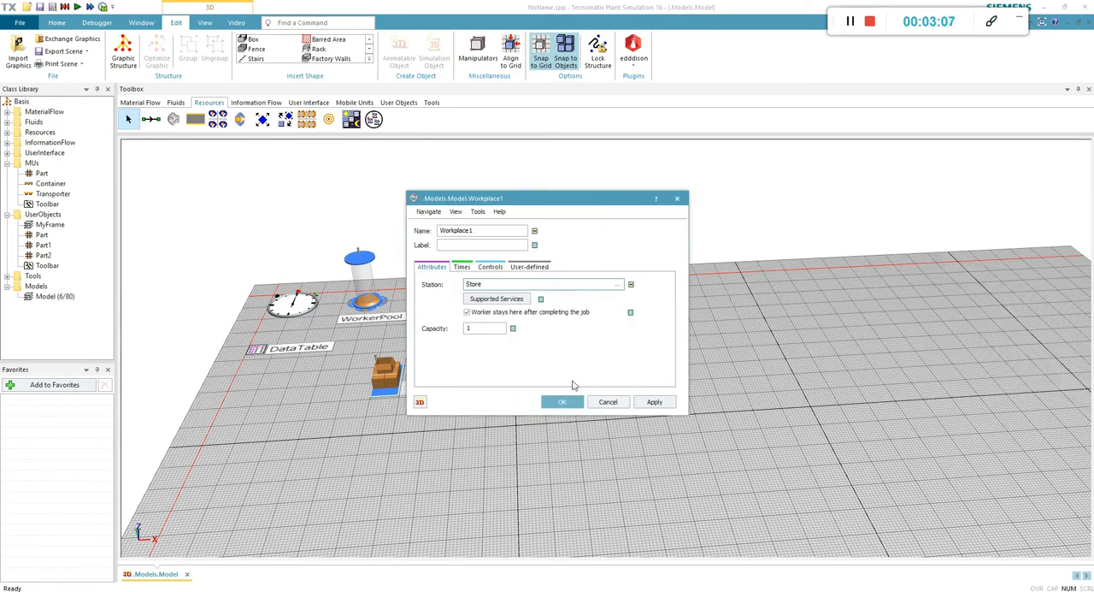
{"action": "left_click", "coordinate": [562, 402]}
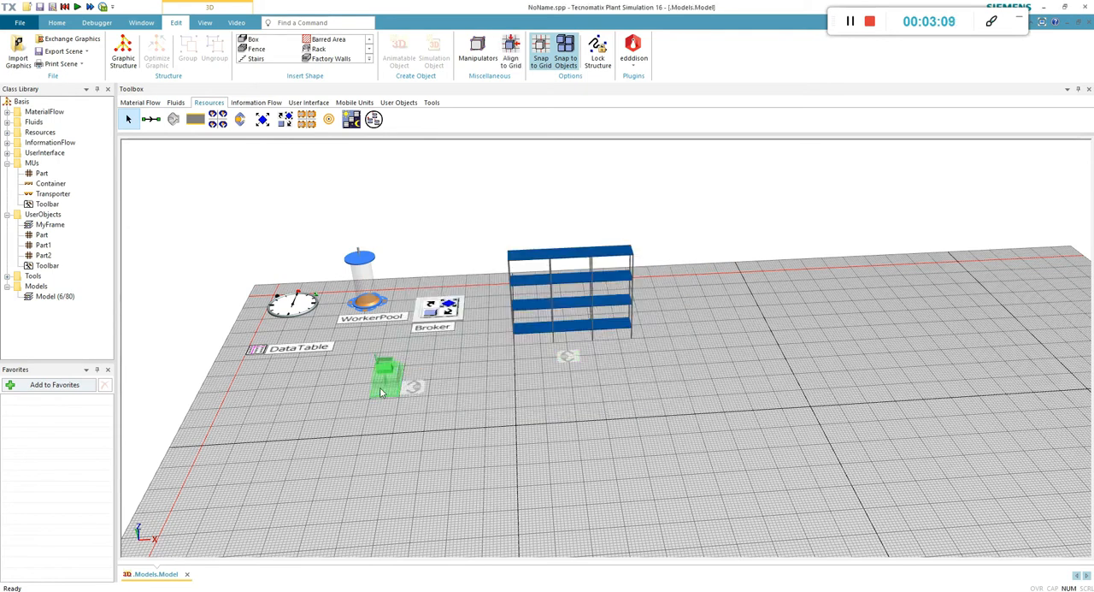
Set the Source's destination to Store and activate the Store importer with root.Broker
{"action": "double_click", "coordinate": [386, 373]}
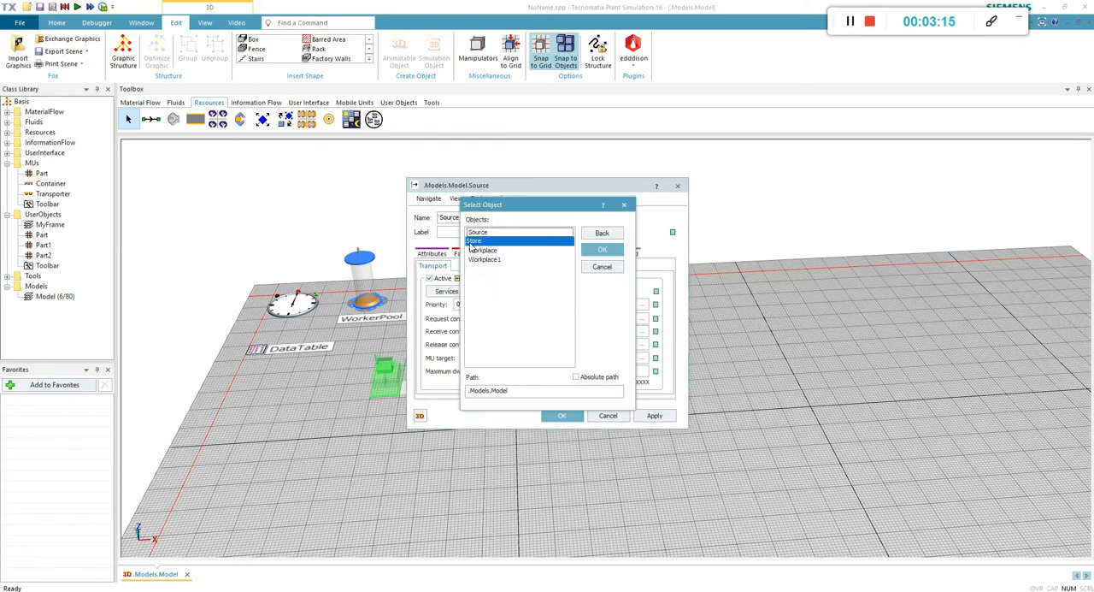
{"action": "left_click", "coordinate": [562, 415]}
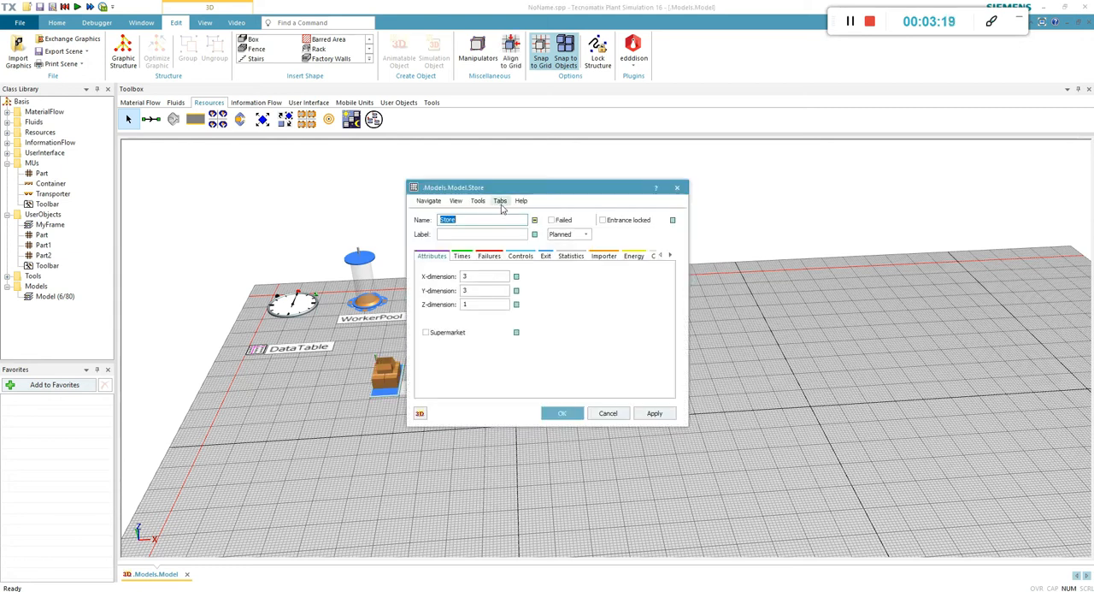
{"action": "left_click", "coordinate": [604, 256]}
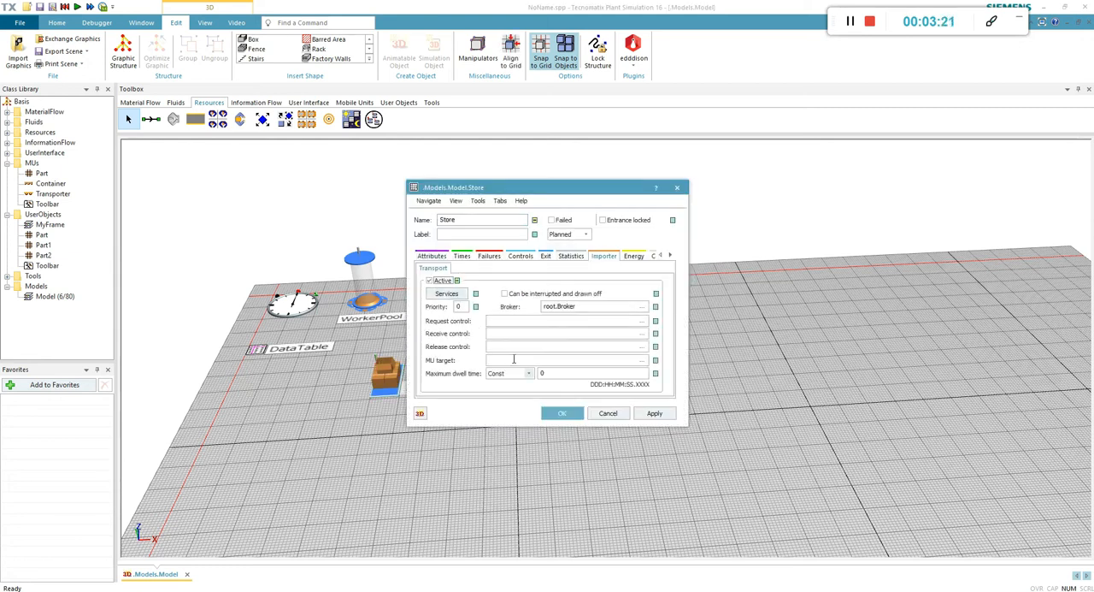
{"action": "left_click", "coordinate": [561, 413]}
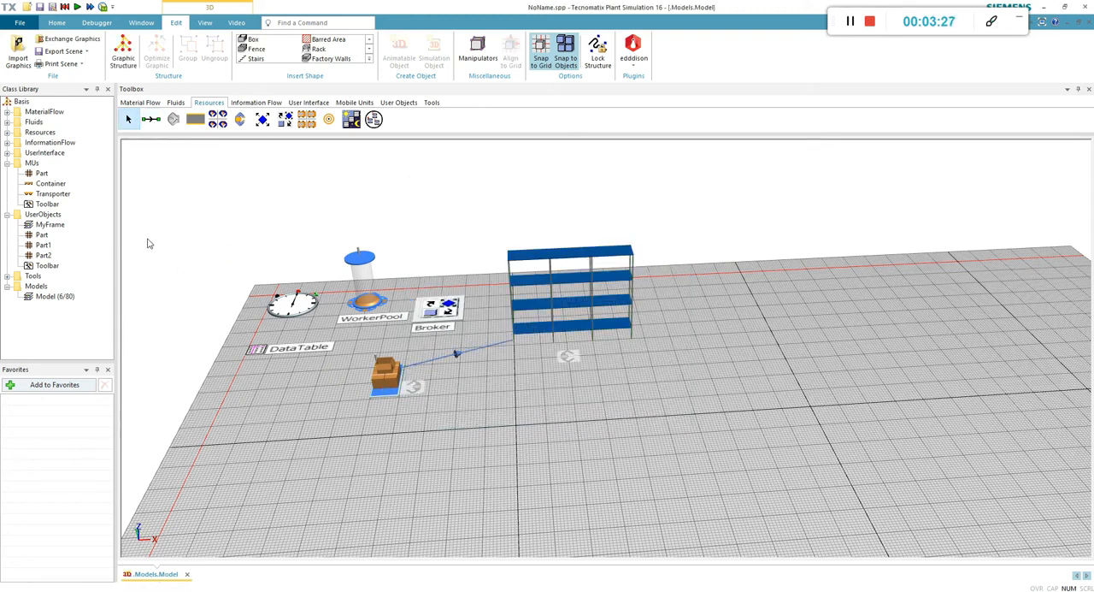
{"action": "mouse_move", "coordinate": [65, 6]}
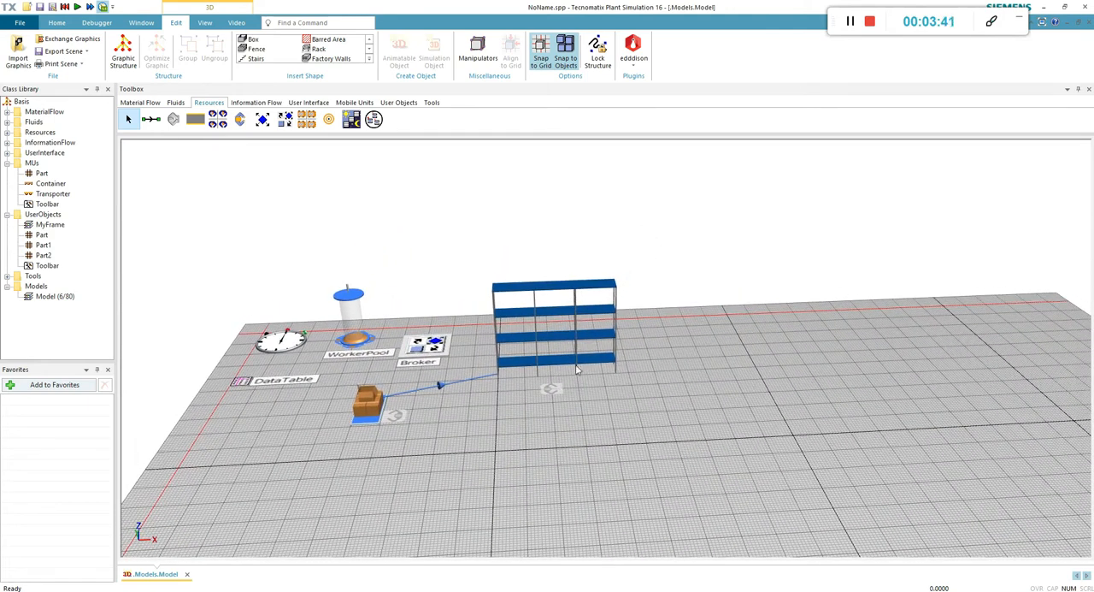
{"action": "right_click", "coordinate": [554, 325]}
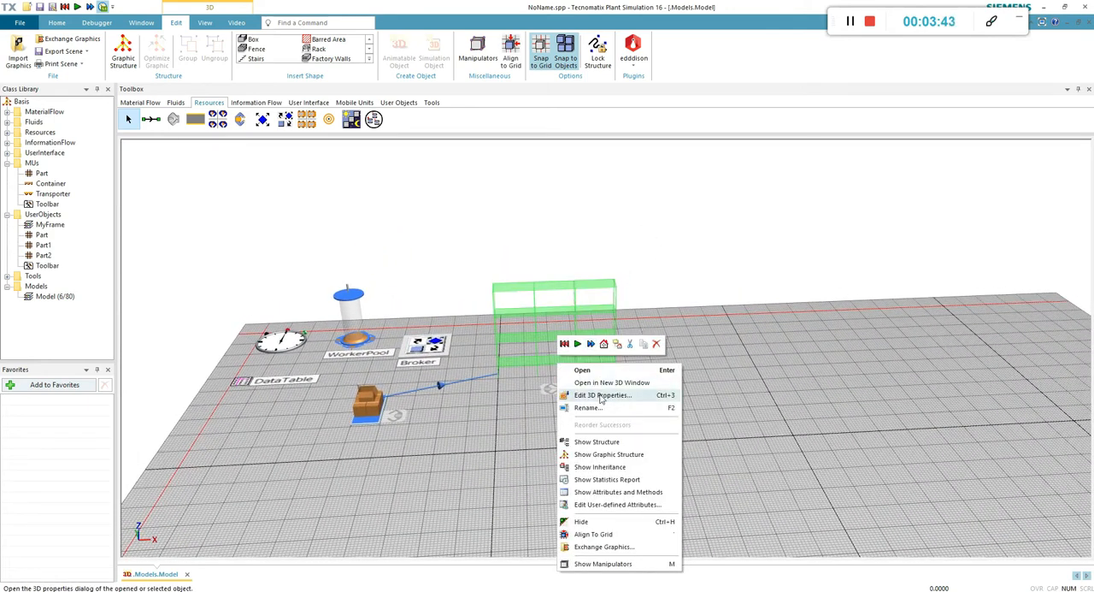
{"action": "left_click", "coordinate": [602, 394]}
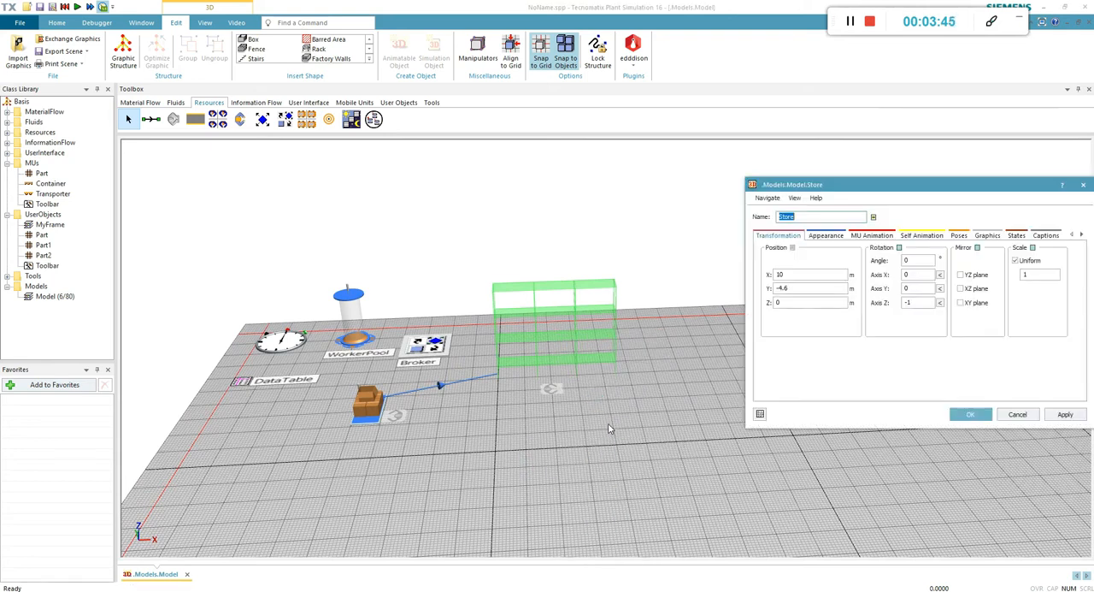
{"action": "left_click", "coordinate": [969, 413]}
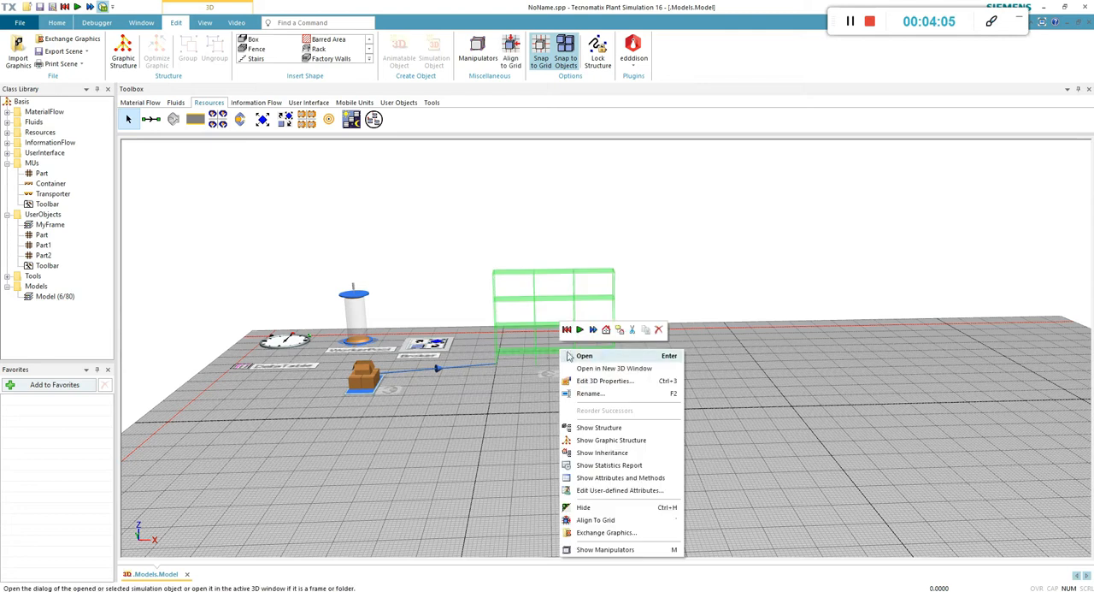
Show the Store's MU animation area as an XZ plane stretched over the rack front
{"action": "left_click", "coordinate": [714, 396]}
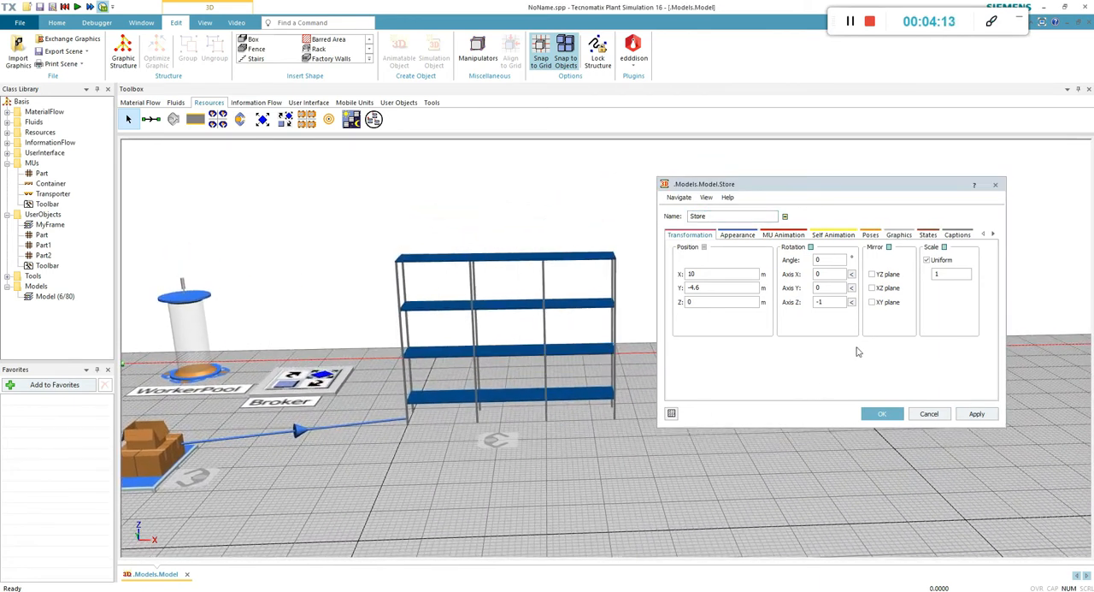
{"action": "left_click", "coordinate": [783, 234]}
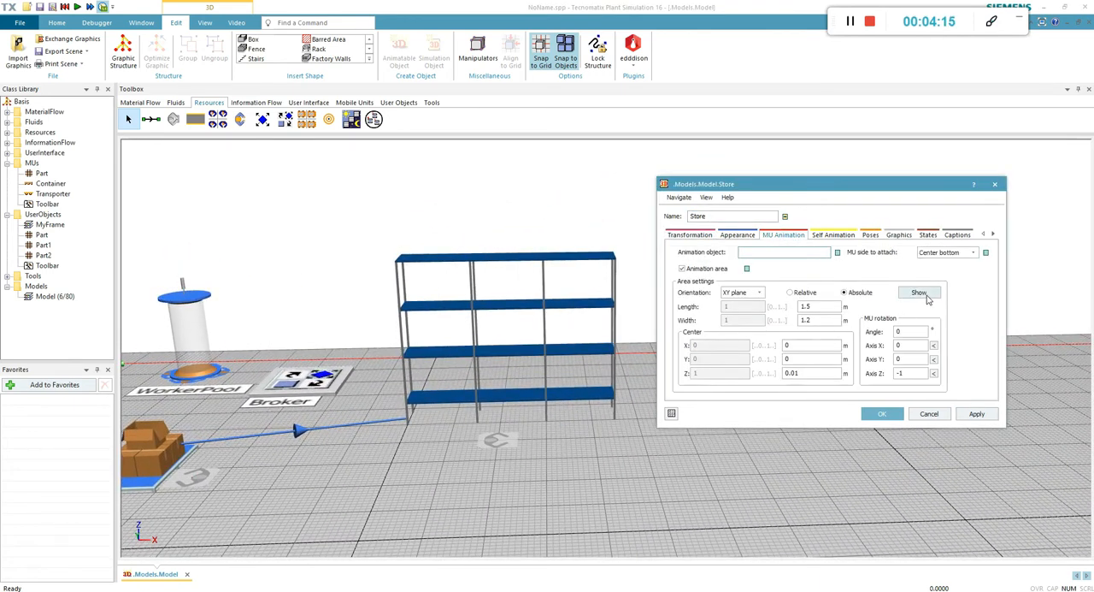
{"action": "left_click", "coordinate": [918, 291]}
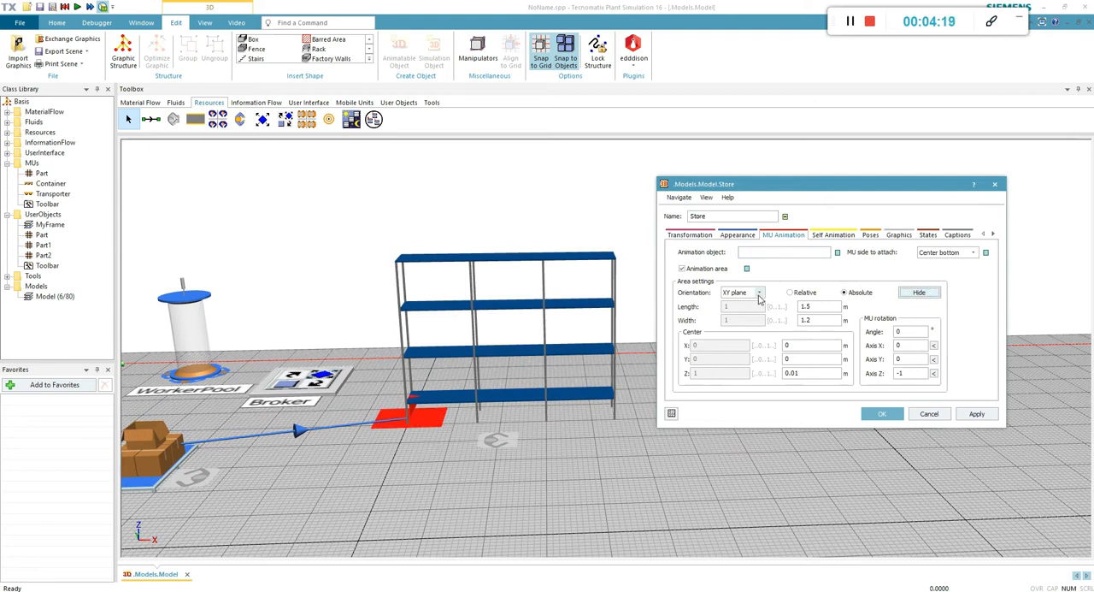
{"action": "left_click", "coordinate": [758, 292]}
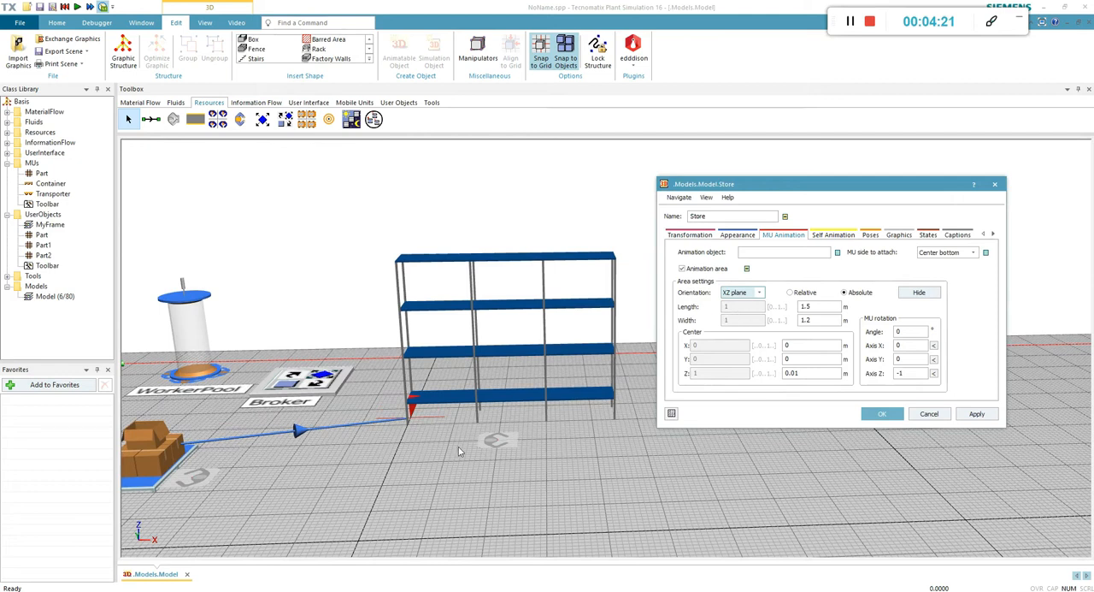
{"action": "mouse_move", "coordinate": [411, 408]}
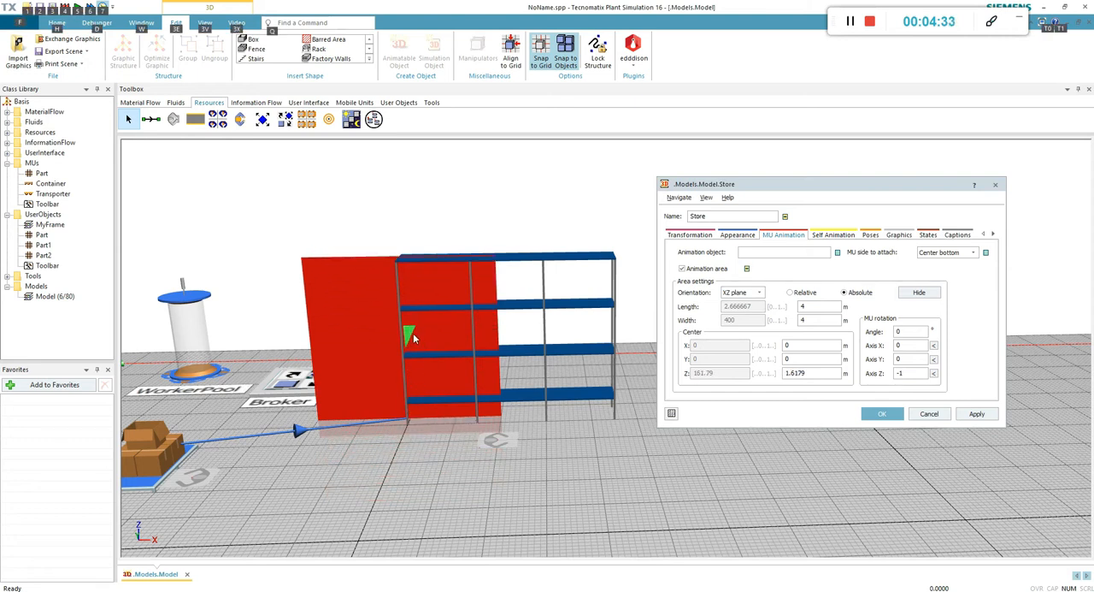
{"action": "left_click_drag", "start_coordinate": [410, 333], "coordinate": [522, 333]}
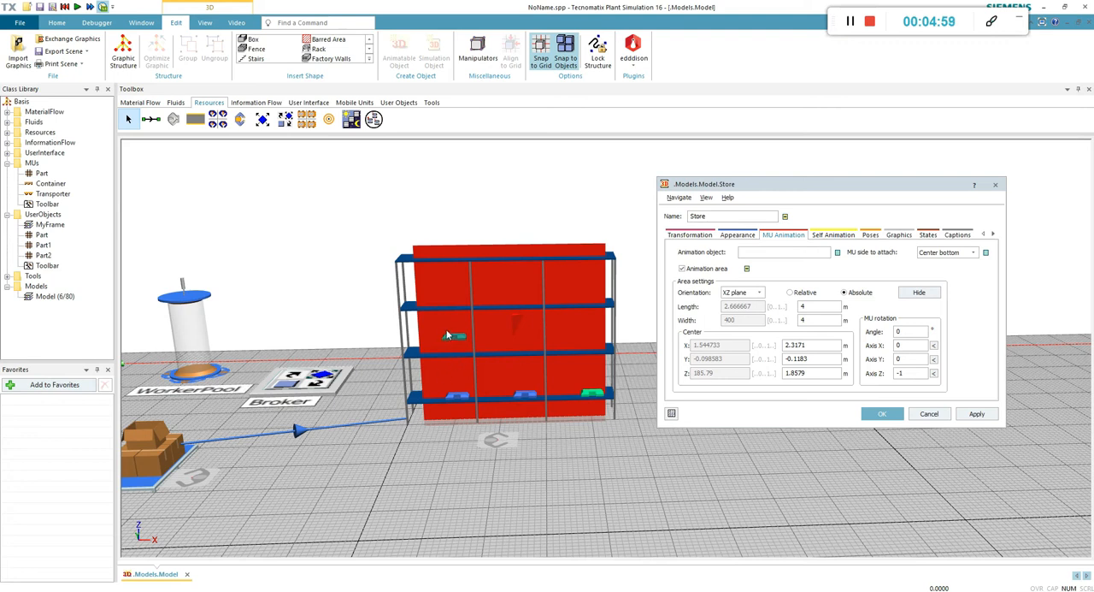
{"action": "mouse_move", "coordinate": [526, 324]}
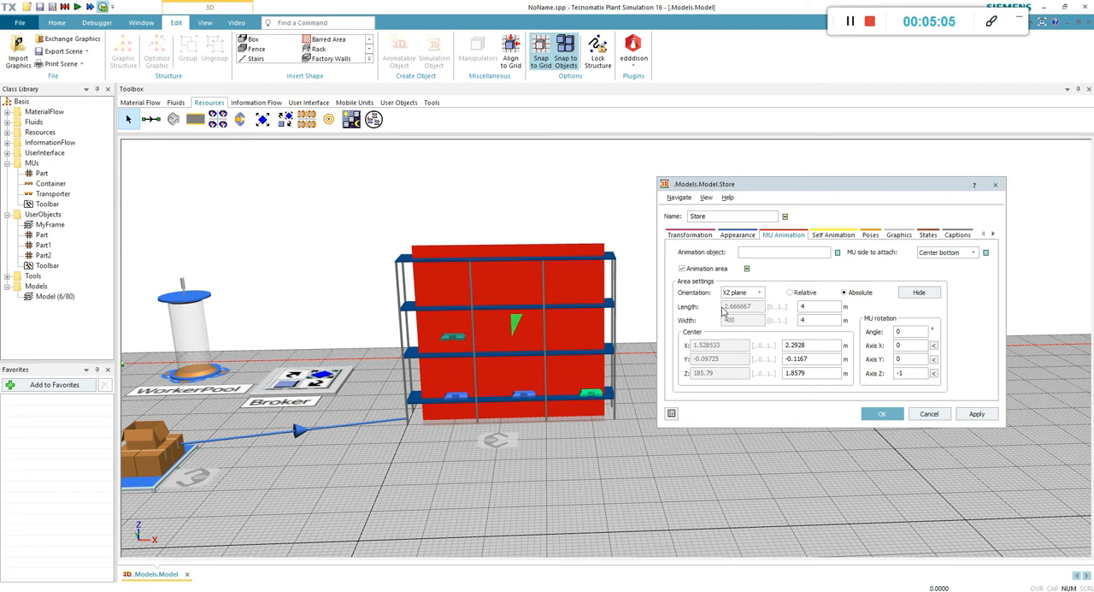
Review the Store's Appearance settings and confirm the 3D properties, hiding the red animation area
{"action": "left_click", "coordinate": [736, 234]}
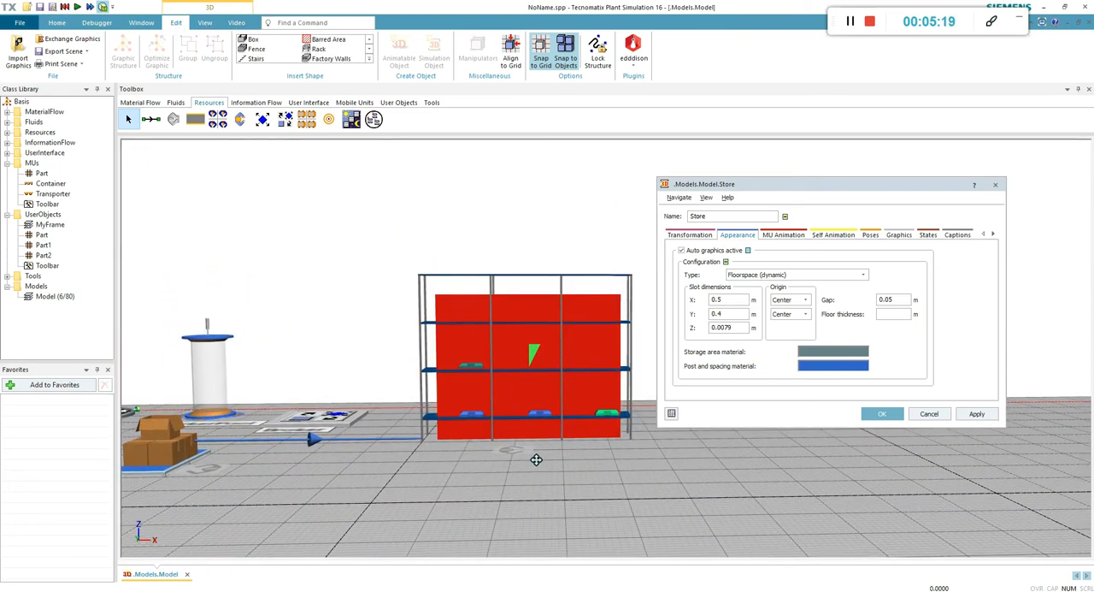
{"action": "left_click", "coordinate": [881, 413]}
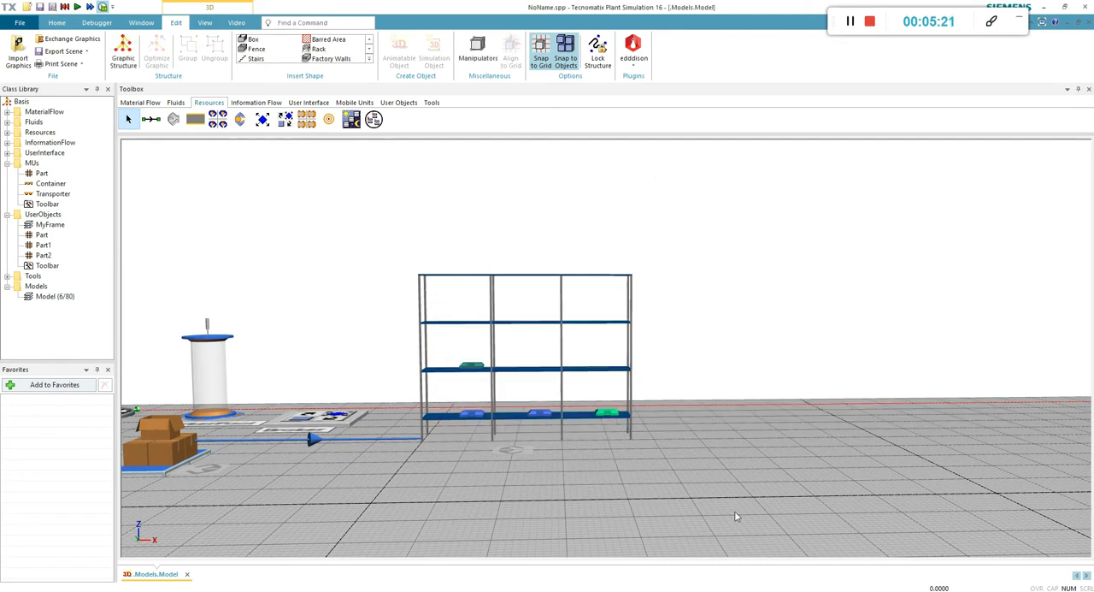